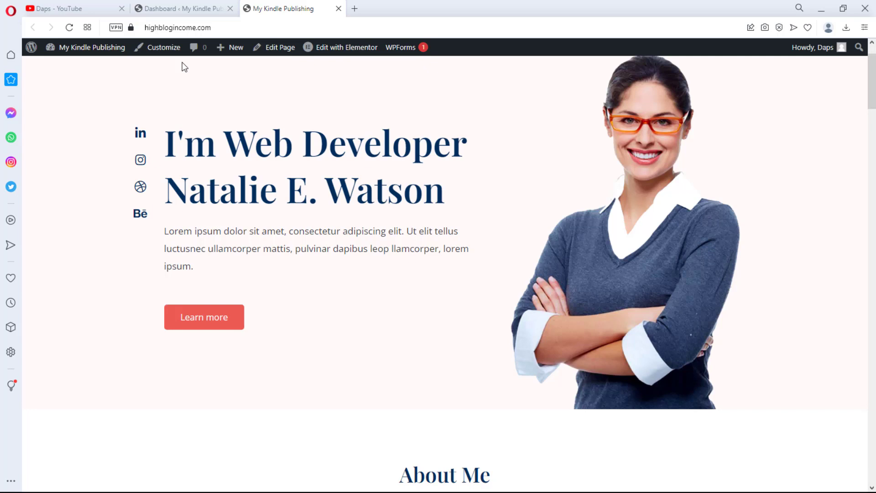
mouse_move(188, 69)
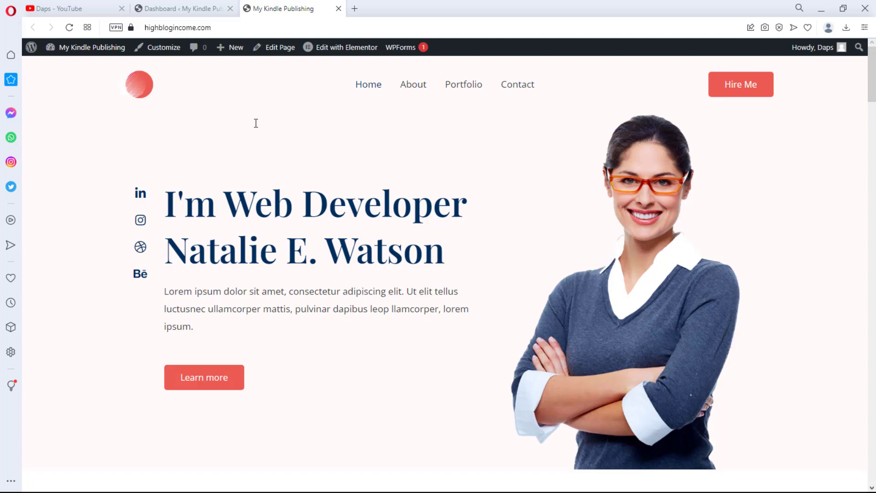
mouse_move(744, 124)
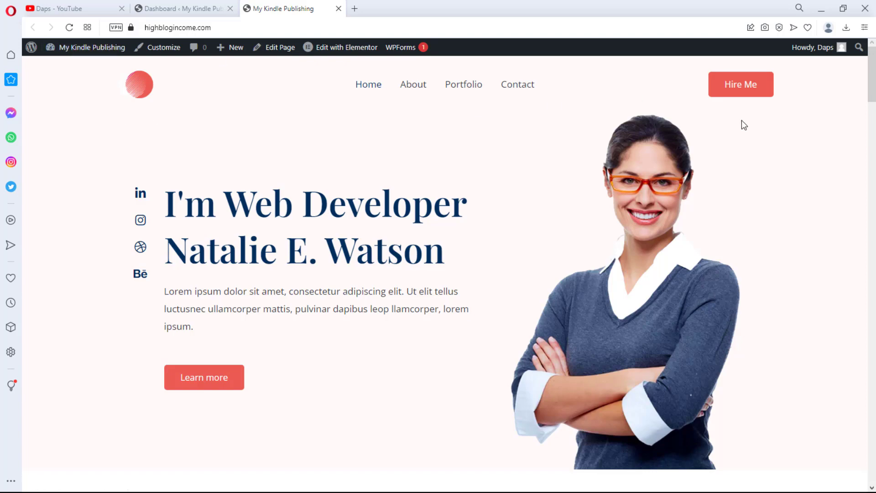
Scroll the live homepage down to the Astra footer, then switch to the admin Dashboard tab
scroll(down, 3)
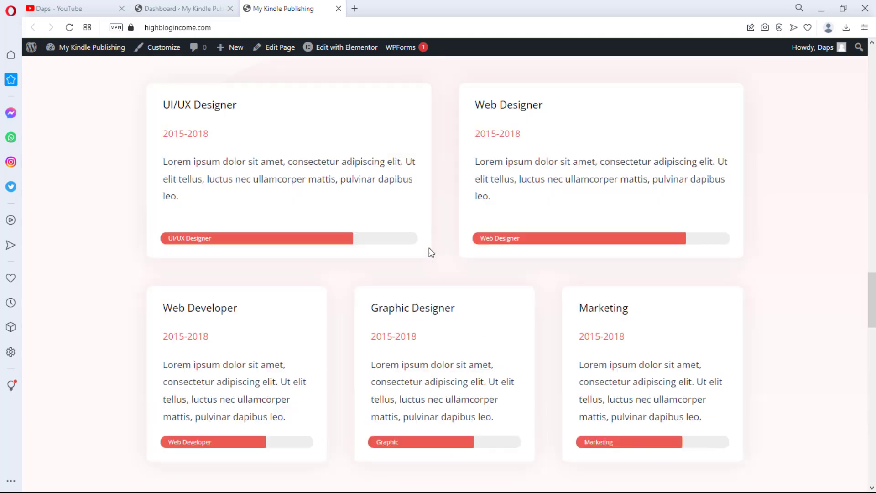
scroll(down, 3)
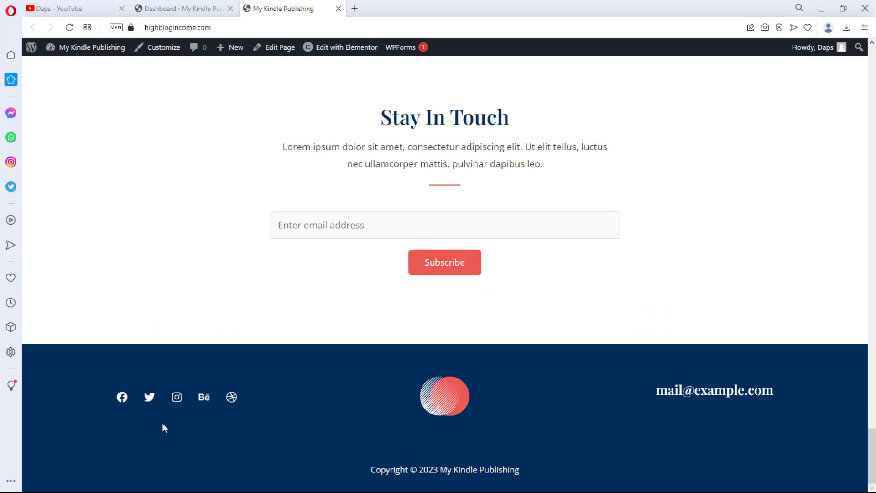
click(181, 8)
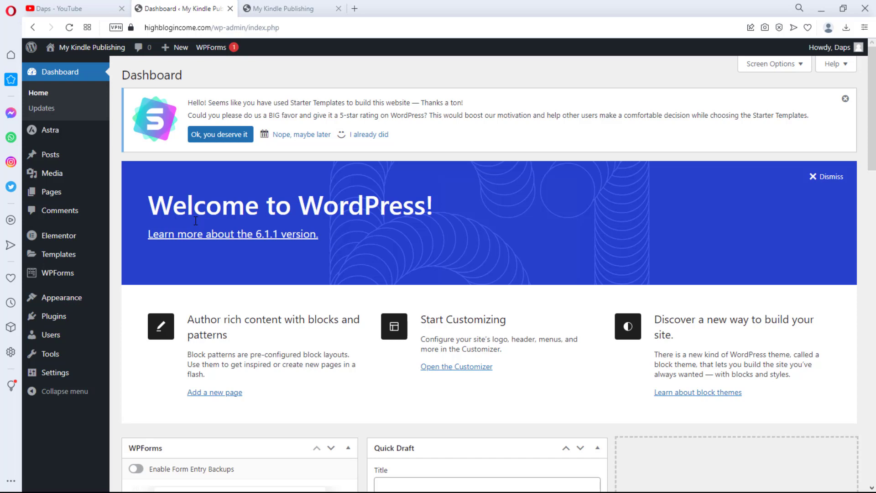
mouse_move(53, 315)
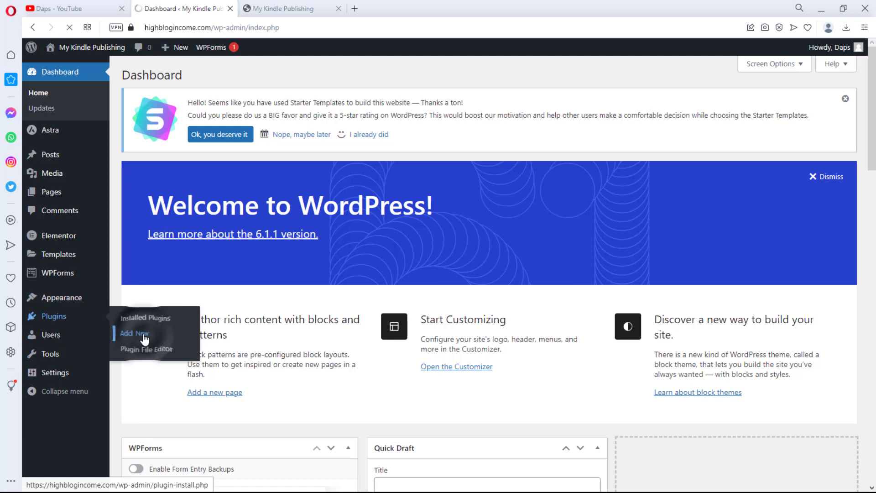
Search Add New plugins for 'elementskit', then install and activate ElementsKit Elementor addons
click(134, 333)
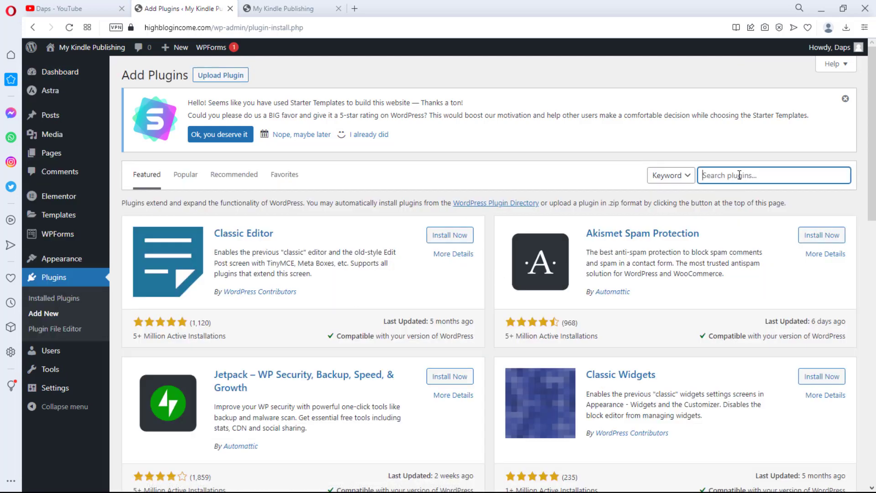
text(elementskit)
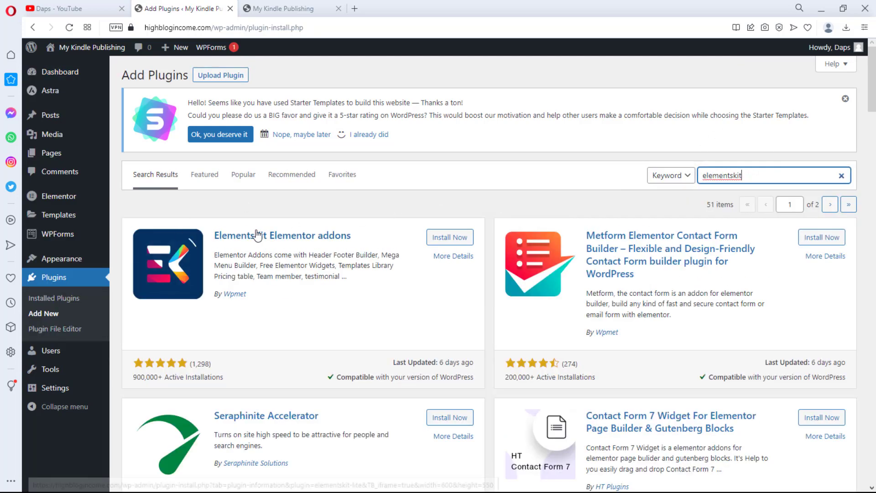
mouse_move(346, 243)
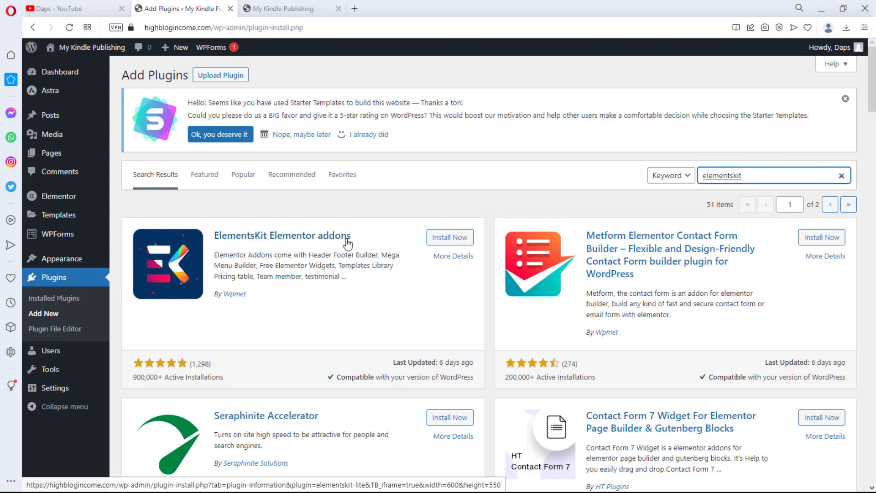
click(449, 236)
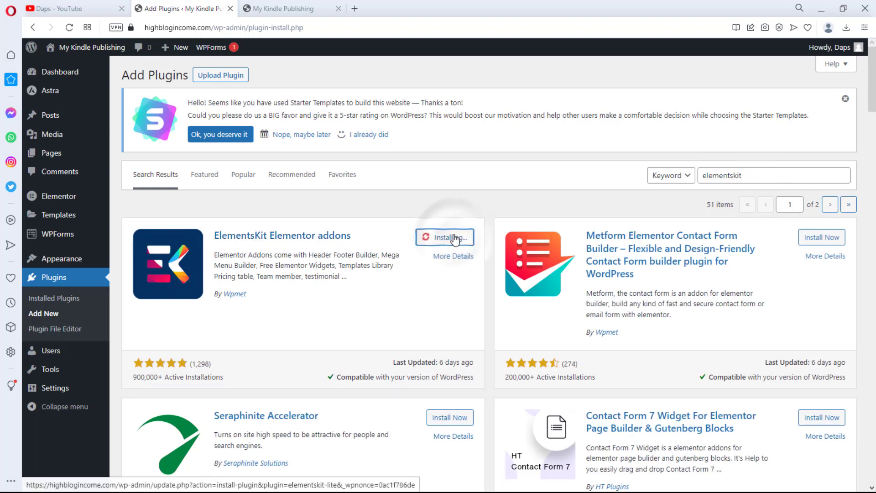
click(444, 237)
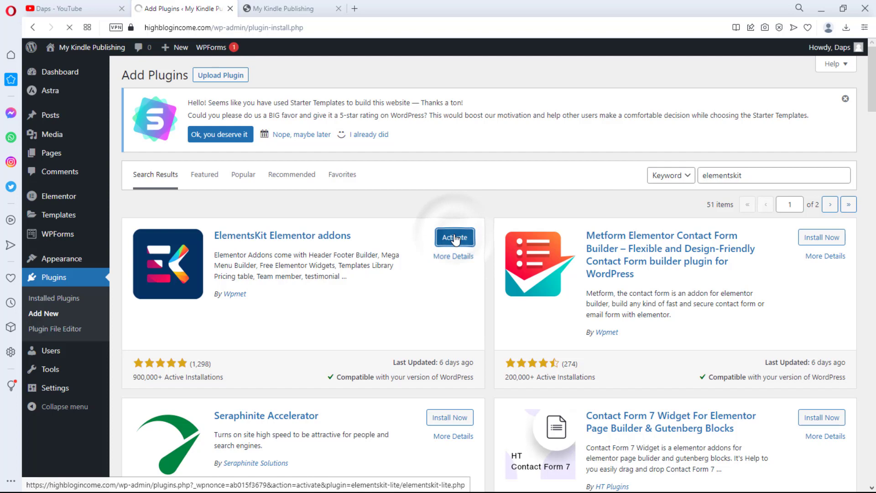
click(454, 237)
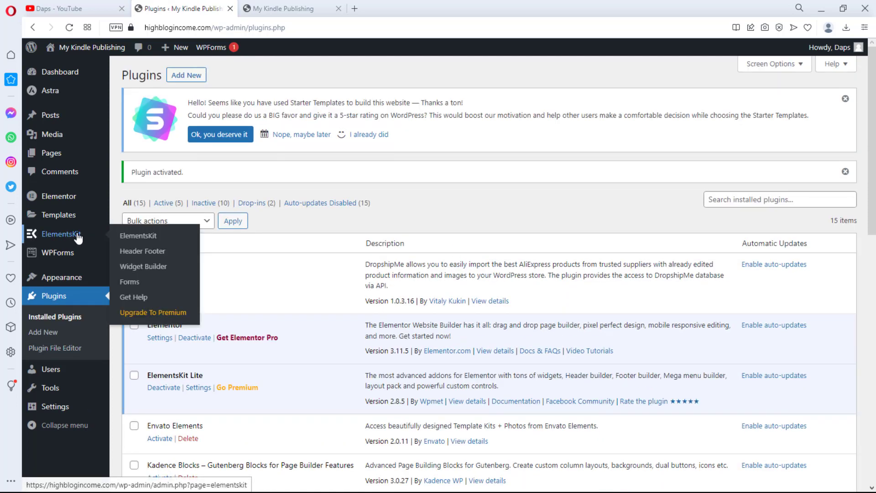
mouse_move(137, 235)
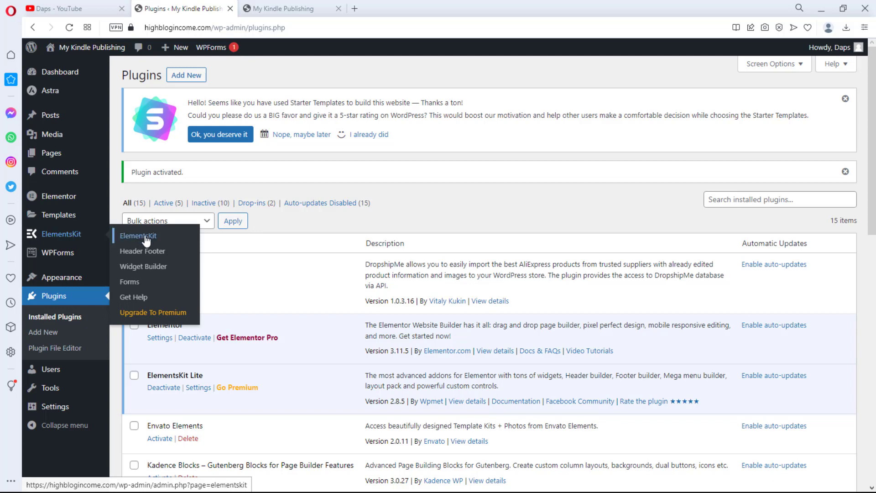
mouse_move(143, 251)
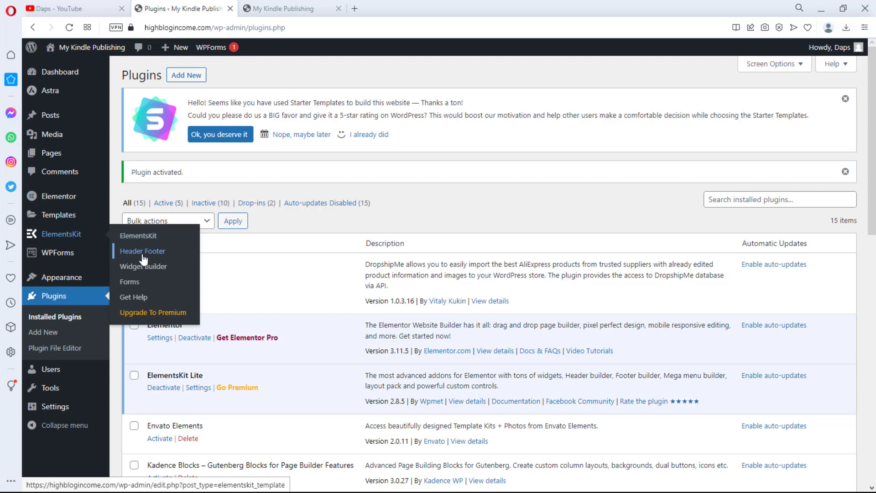
Complete and save the ElementsKit Header Footer setup wizard, then open the empty templates list
click(141, 251)
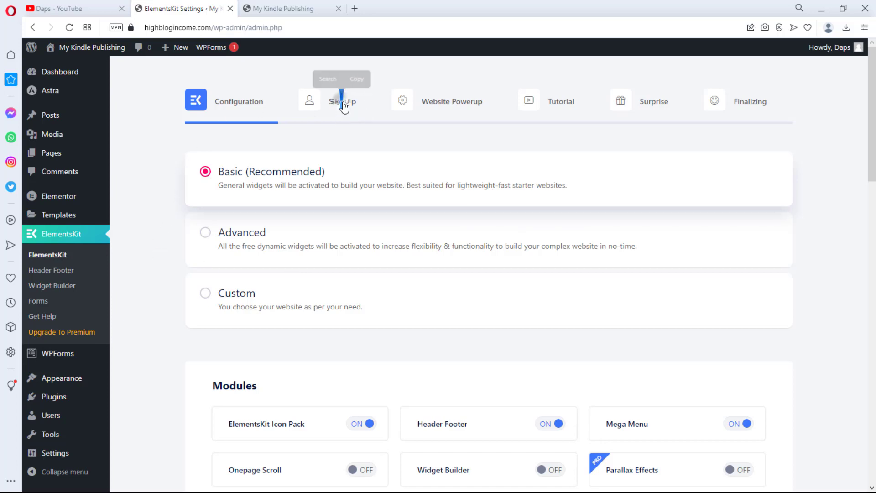
click(560, 101)
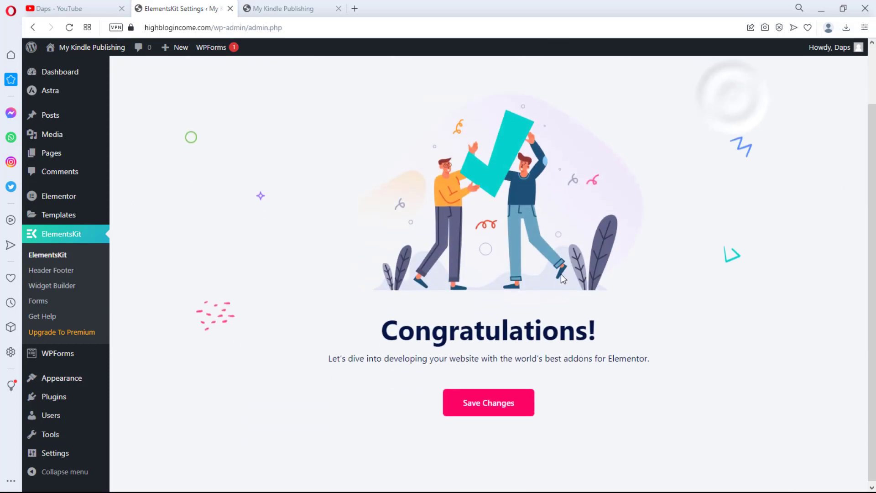
click(487, 402)
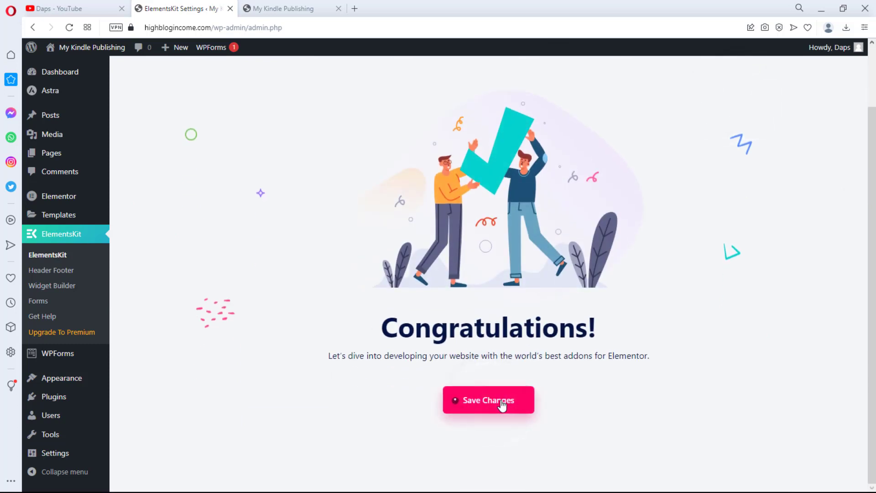
click(488, 400)
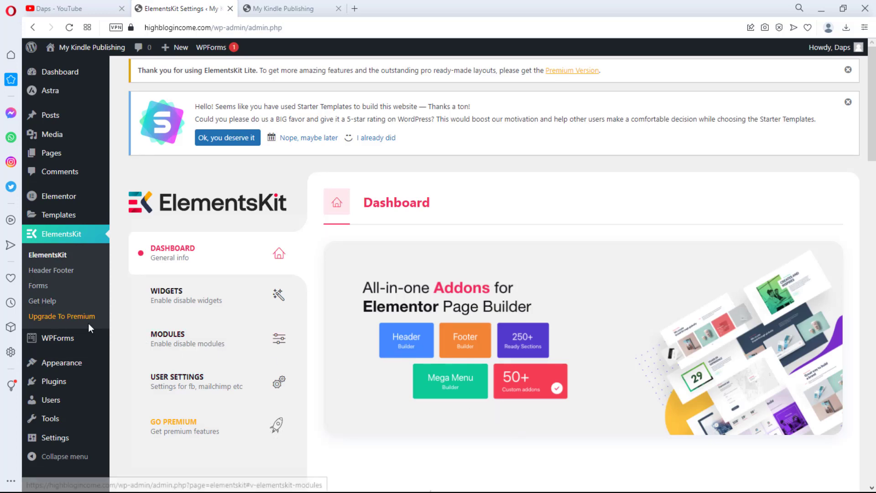
click(52, 270)
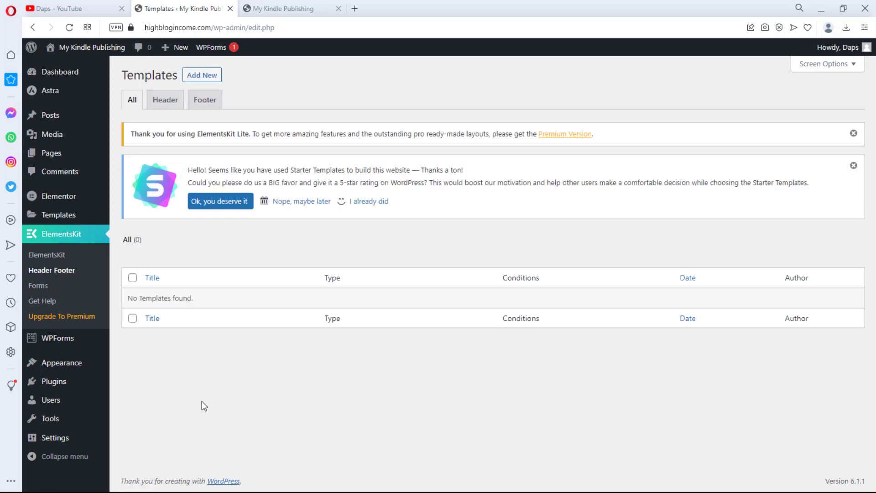
mouse_move(154, 113)
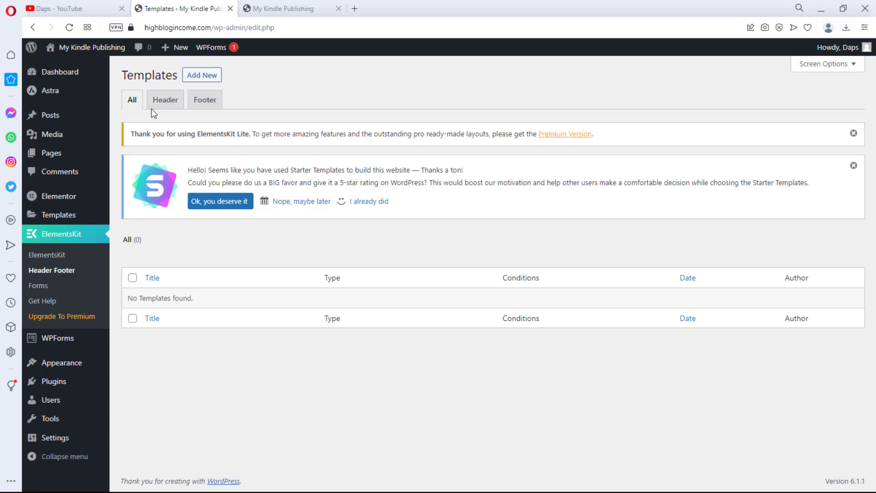
mouse_move(132, 115)
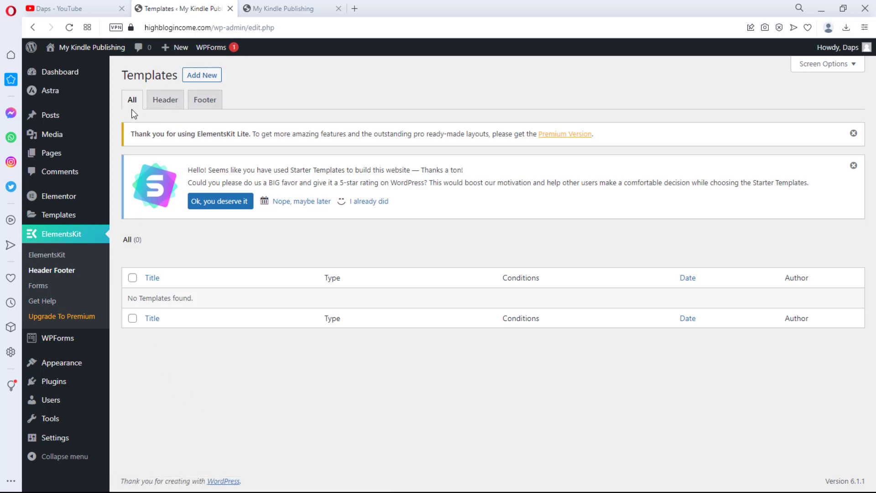
mouse_move(164, 99)
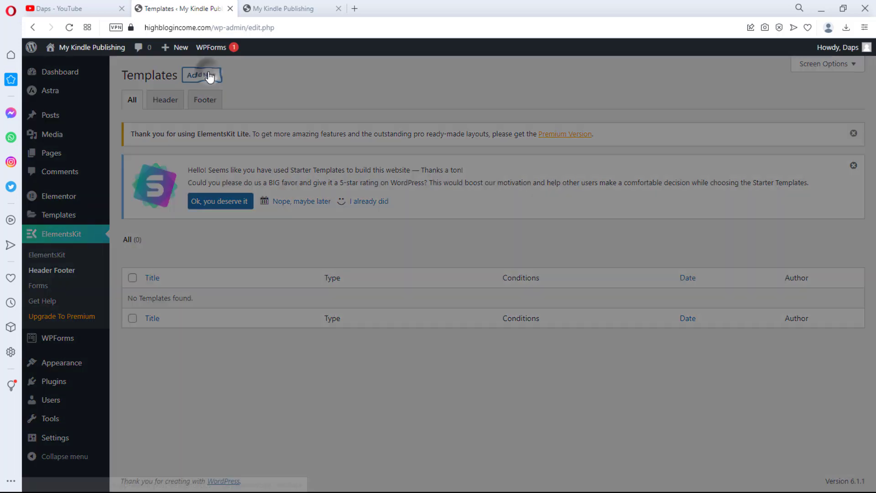
Create an activated 'Site Header' template of type Header for Entire Site and edit content
click(201, 75)
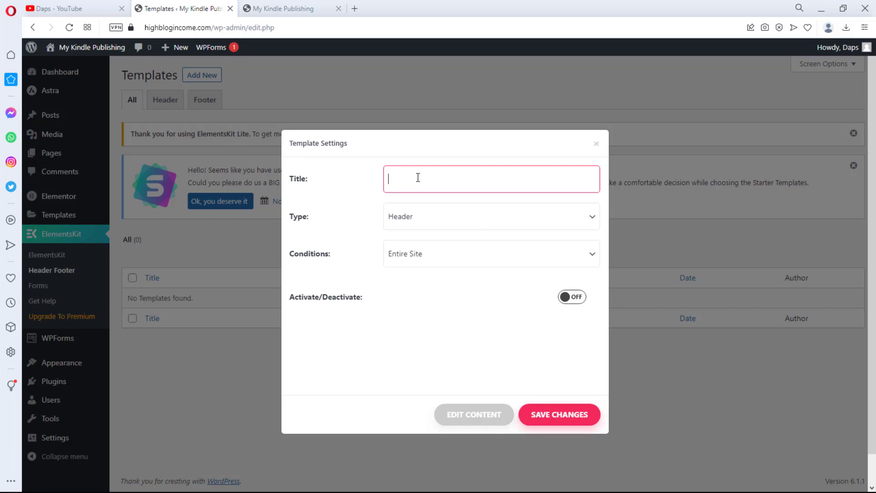
text(Site)
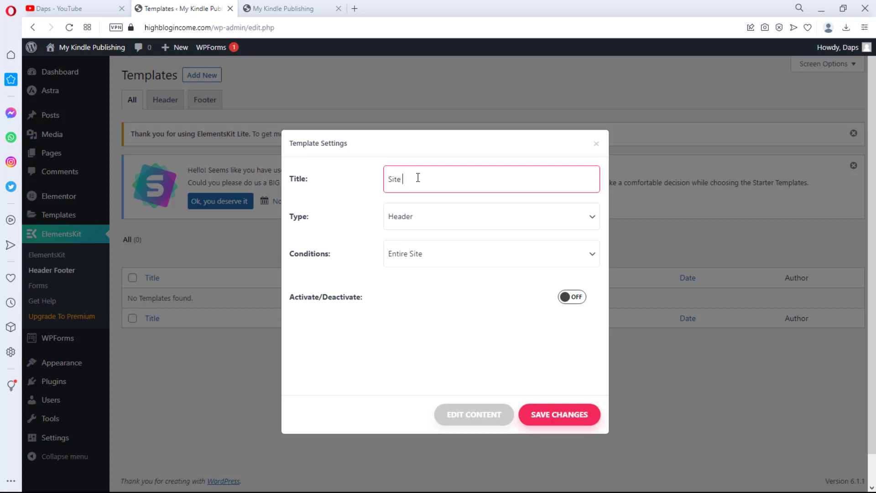
text(Header)
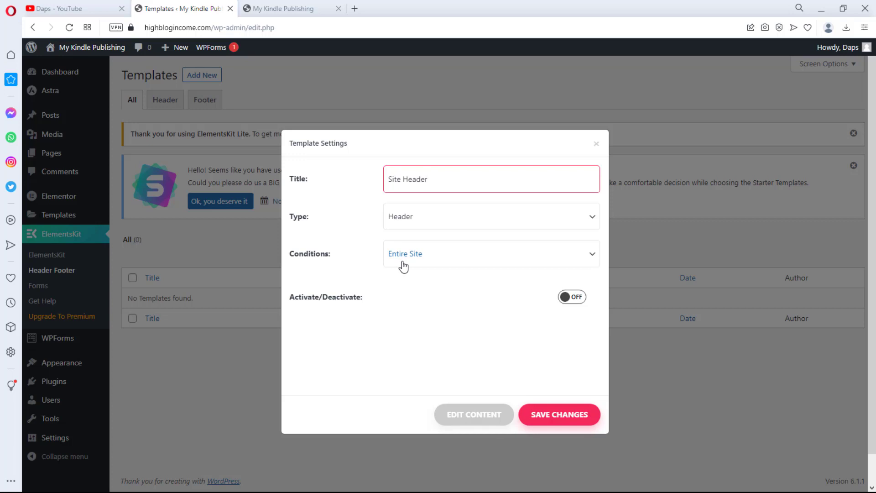
click(490, 253)
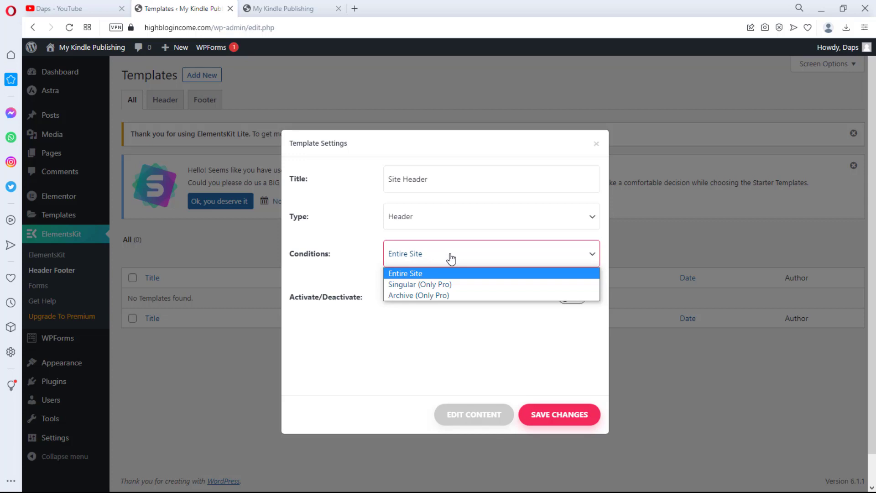
mouse_move(452, 284)
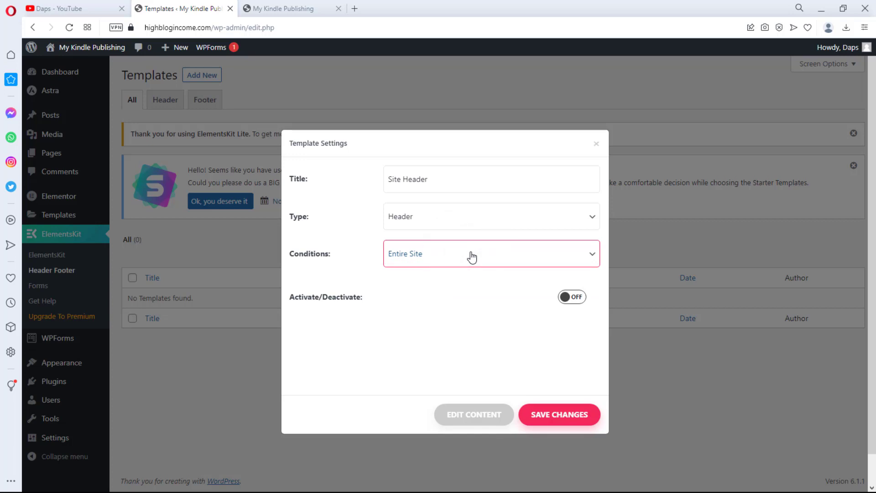
mouse_move(398, 317)
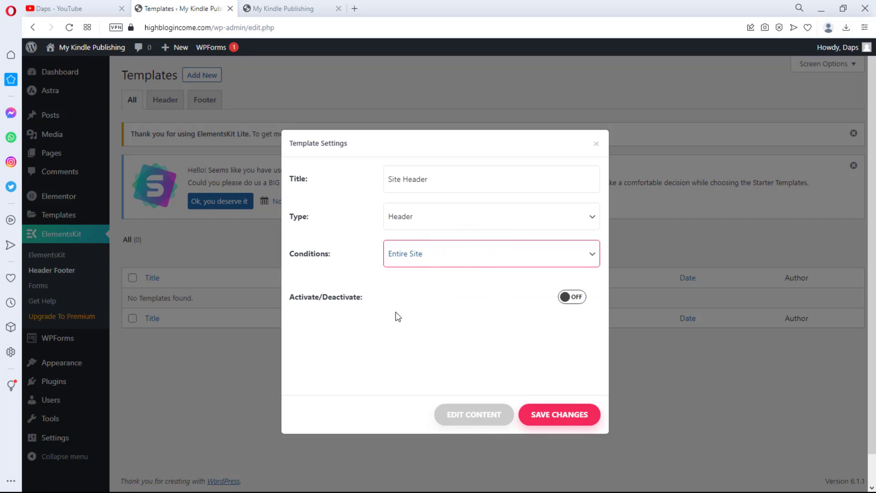
click(570, 297)
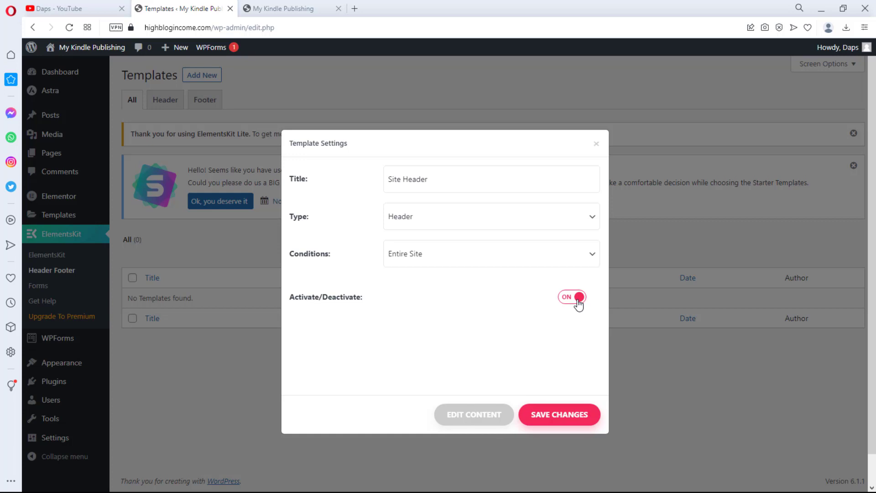
mouse_move(474, 413)
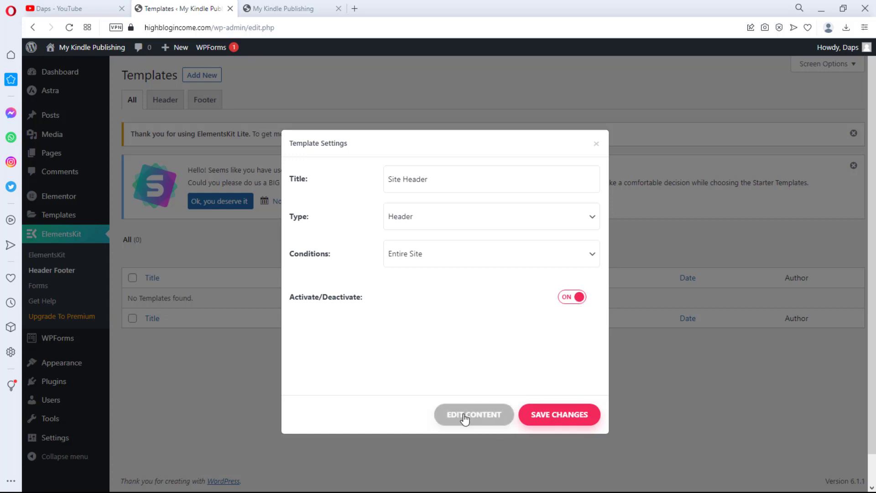
click(473, 413)
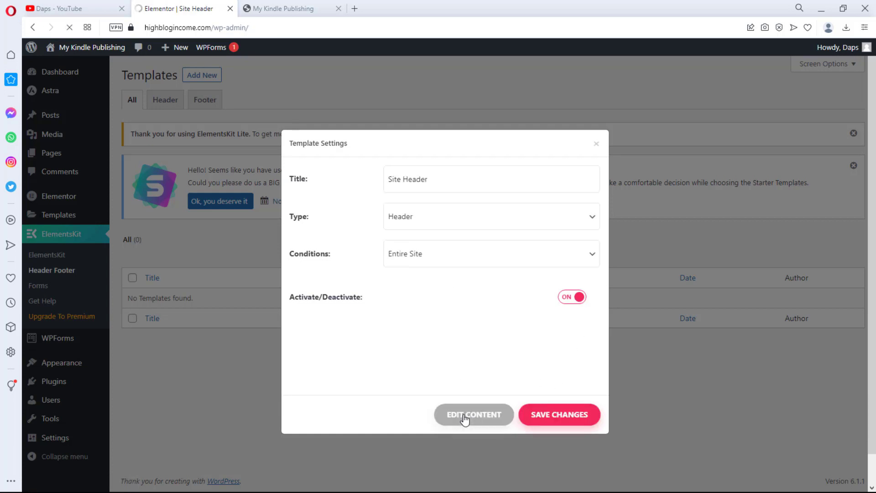
Let the Elementor editor load, then close the Navigator panel
click(473, 415)
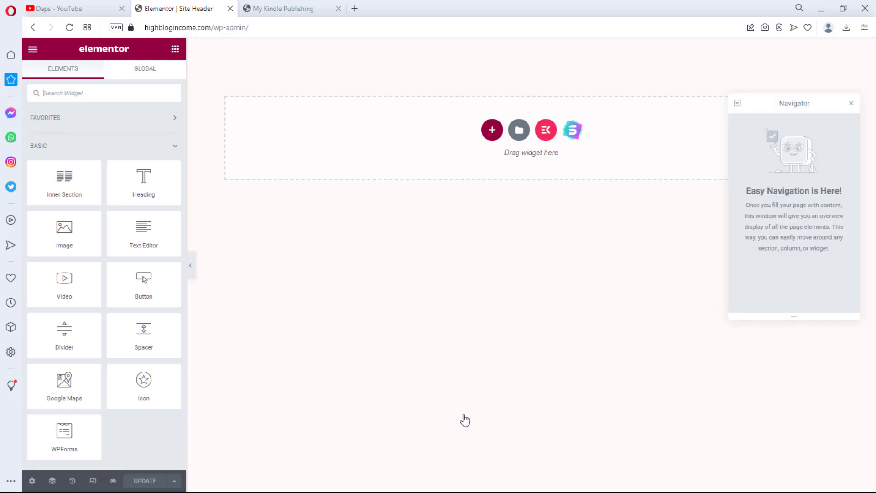
mouse_move(853, 109)
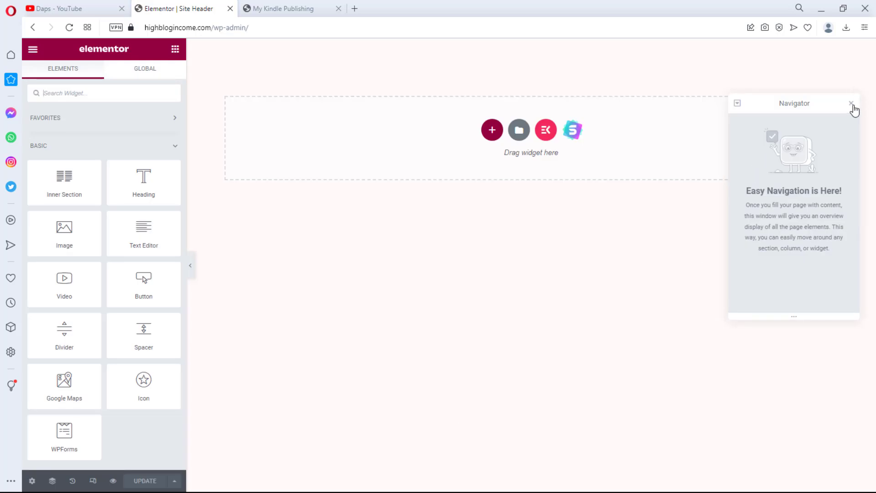
click(851, 103)
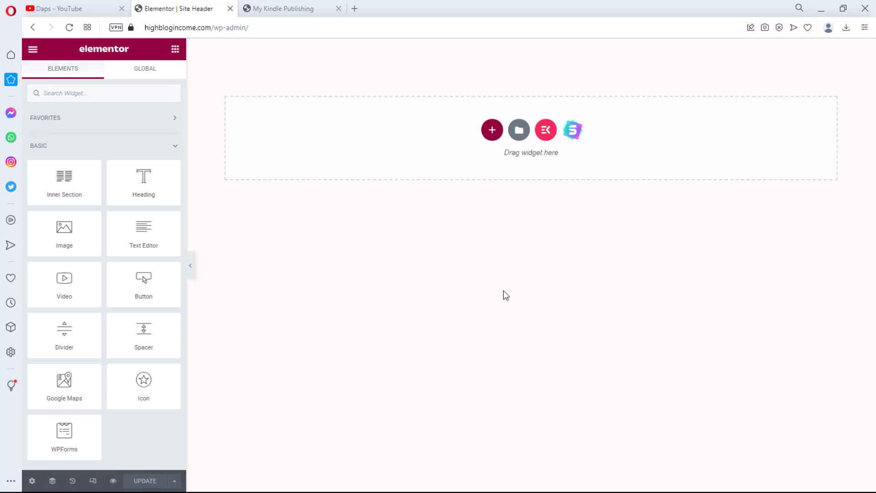
mouse_move(545, 129)
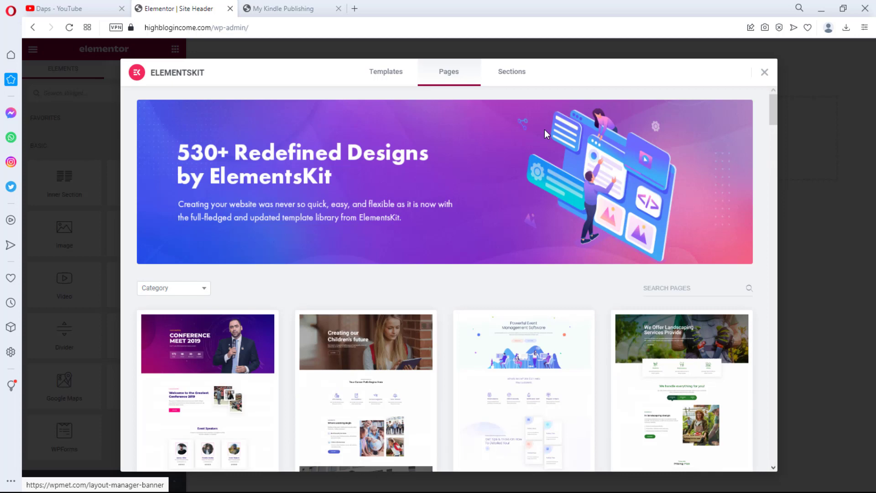
Scroll through the ElementsKit library's ready-made page designs
scroll(down, 3)
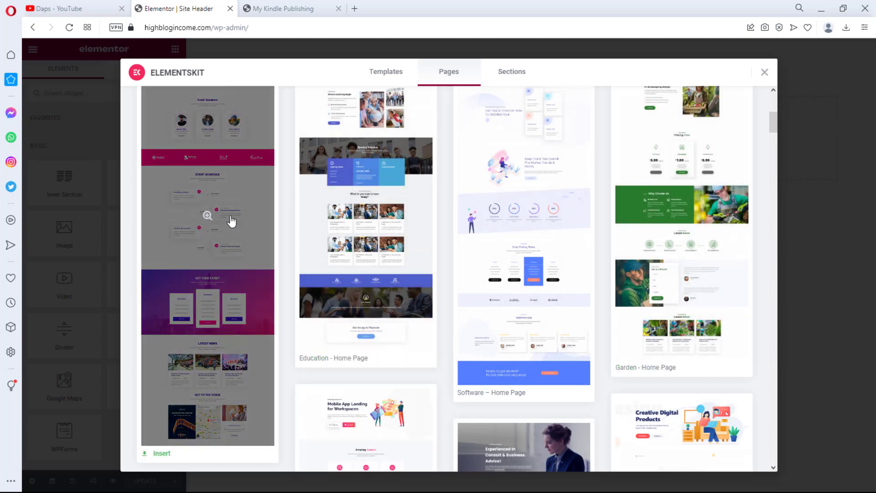
scroll(up, 3)
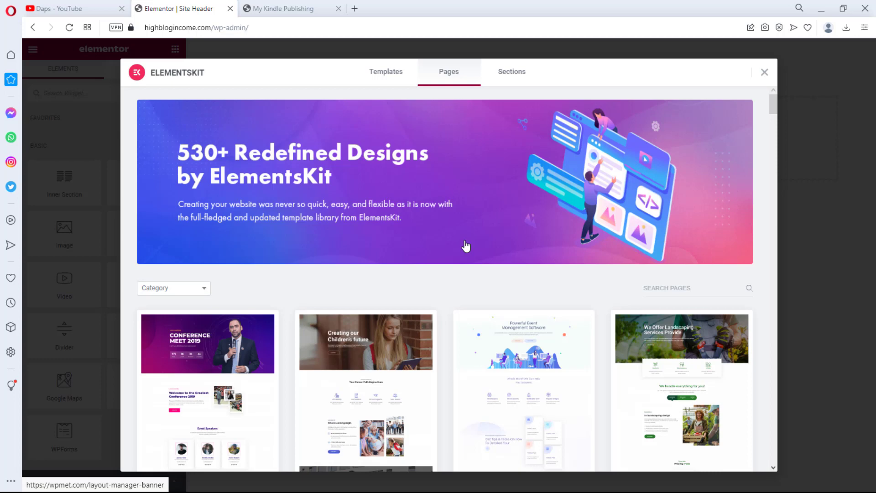
mouse_move(512, 72)
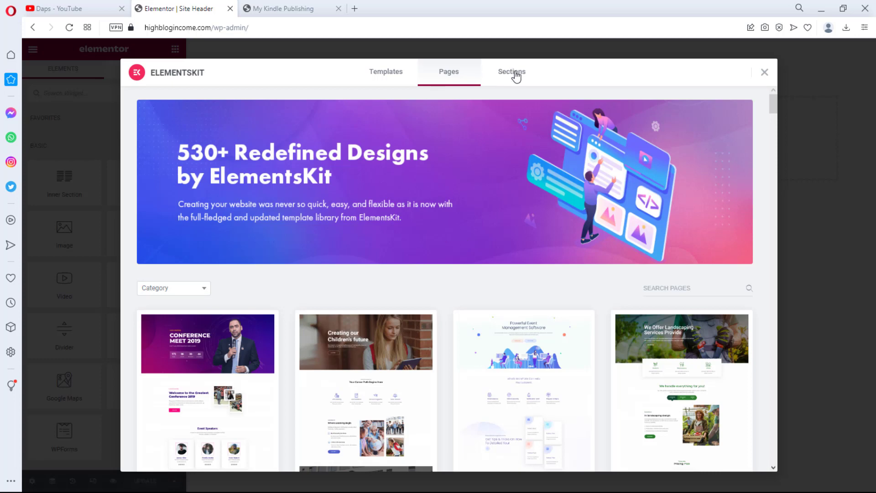
Insert 'Header – Section 4' from the library's Sections filtered to the Header category
click(511, 71)
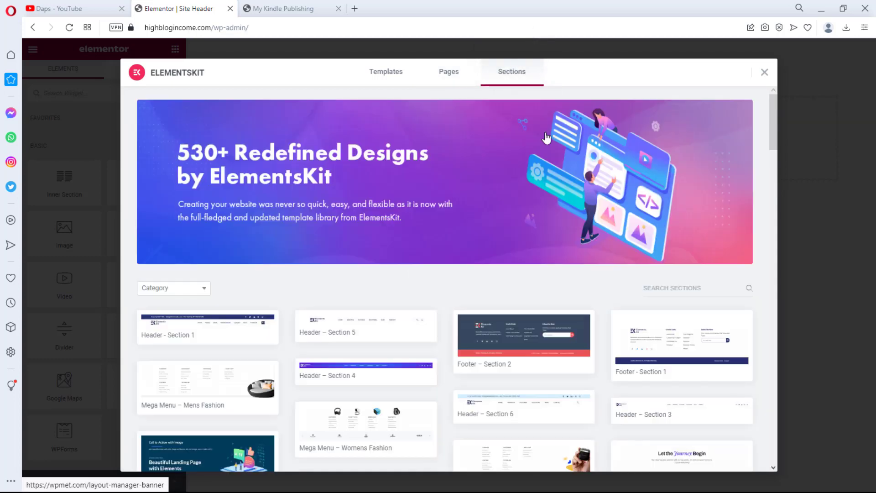
scroll(down, 3)
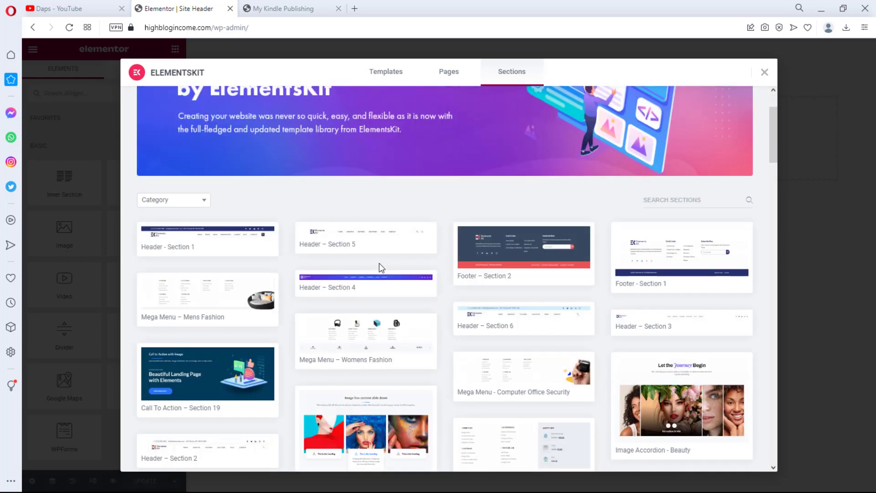
scroll(down, 3)
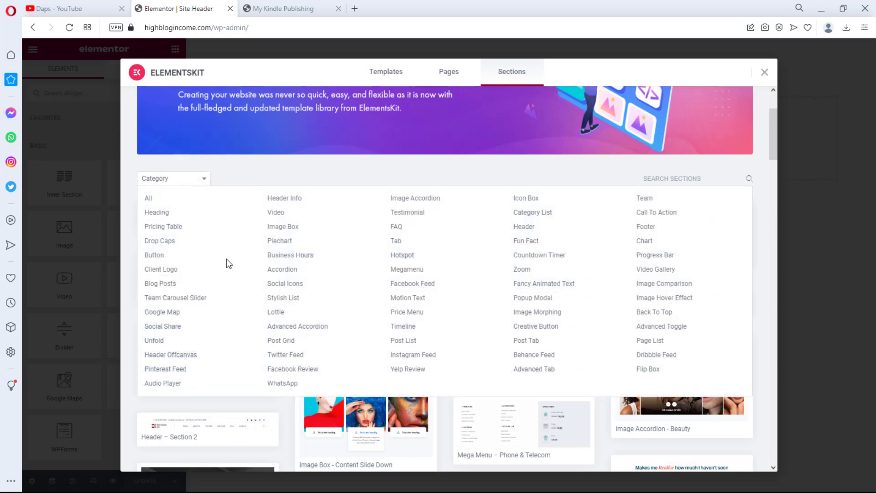
mouse_move(611, 265)
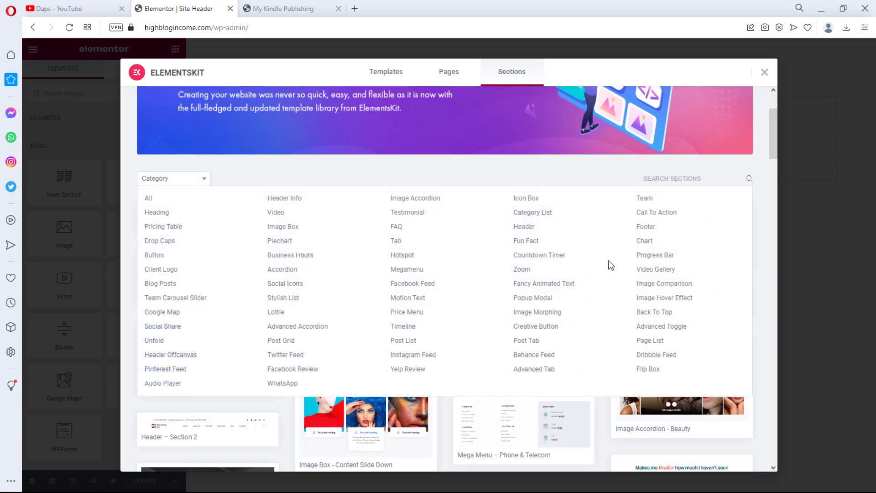
mouse_move(609, 244)
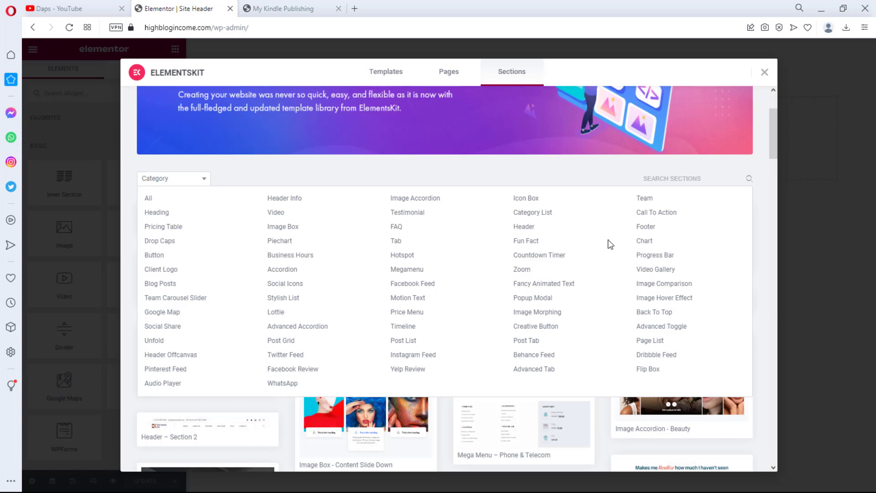
mouse_move(523, 226)
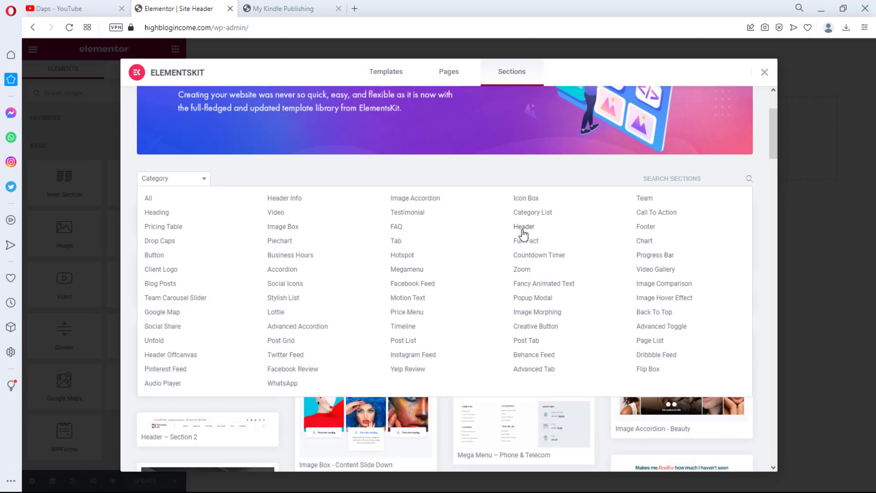
click(523, 227)
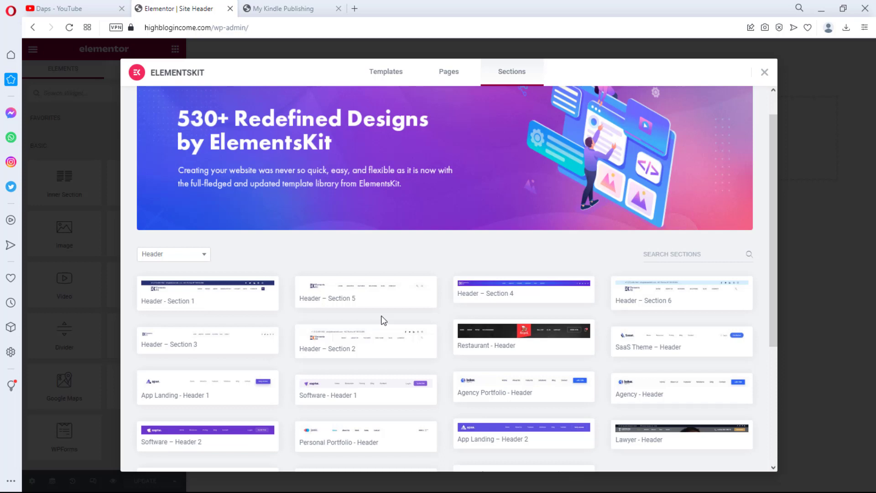
mouse_move(162, 304)
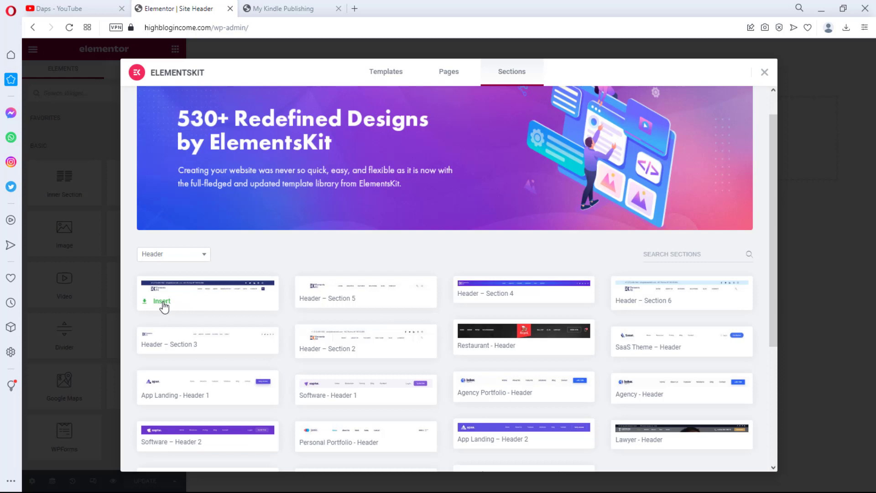
mouse_move(307, 303)
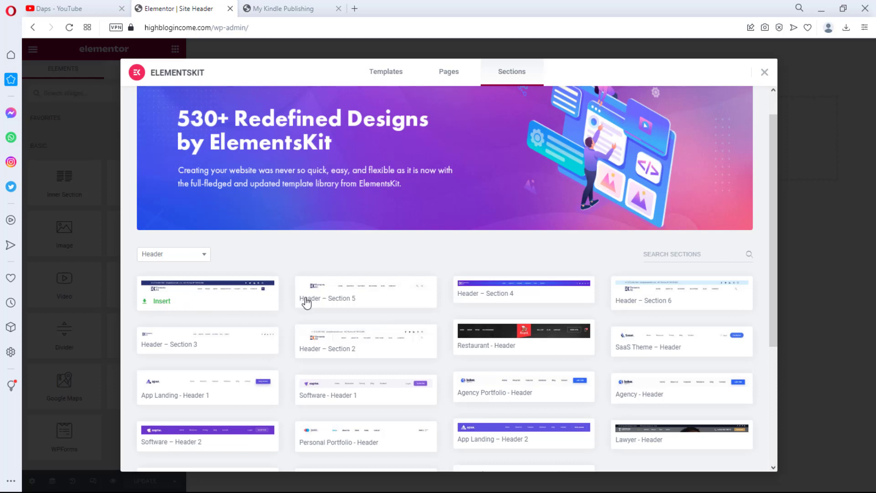
mouse_move(523, 292)
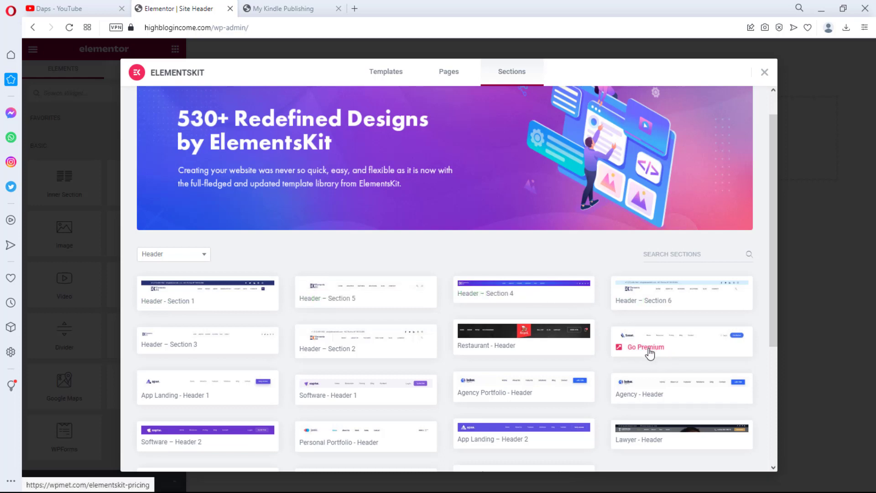
mouse_move(652, 357)
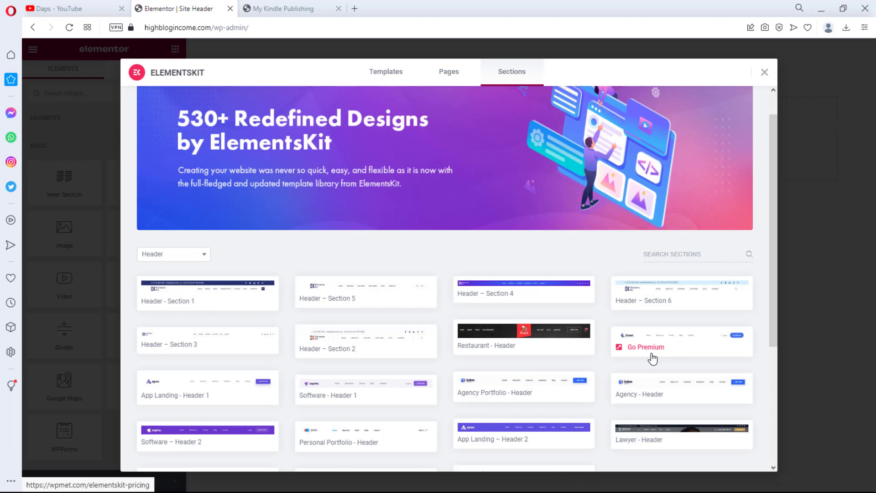
mouse_move(373, 321)
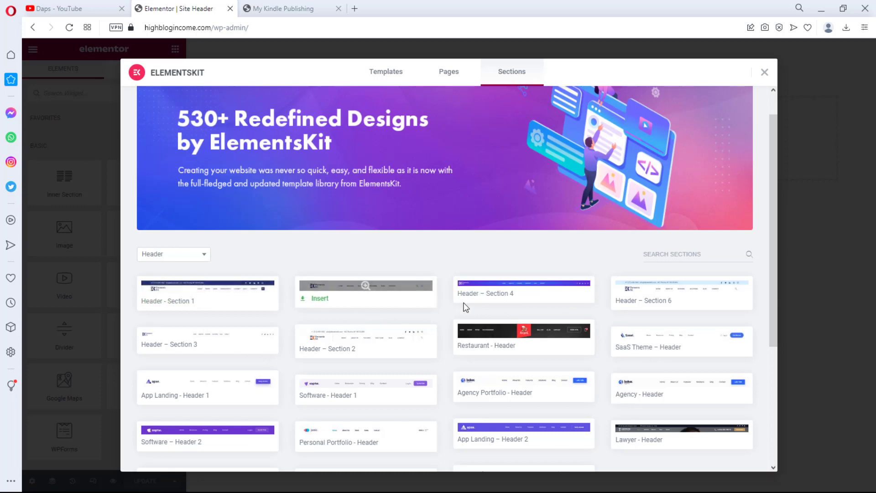
mouse_move(477, 294)
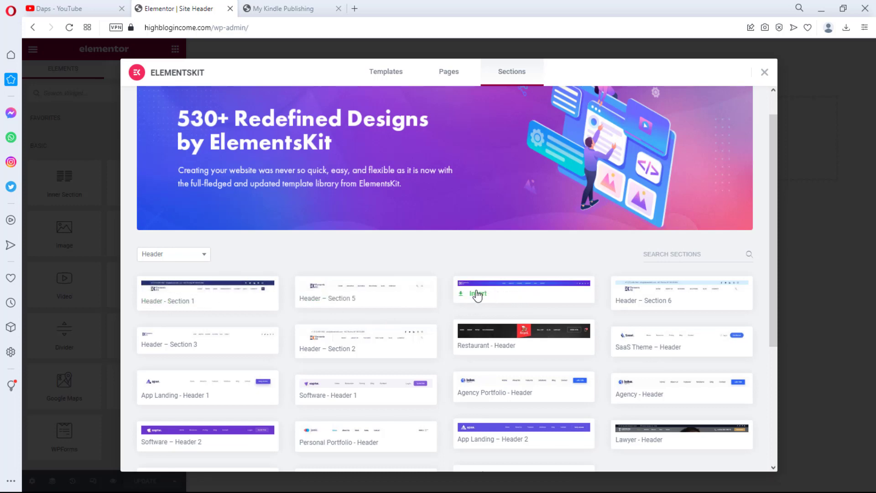
click(476, 293)
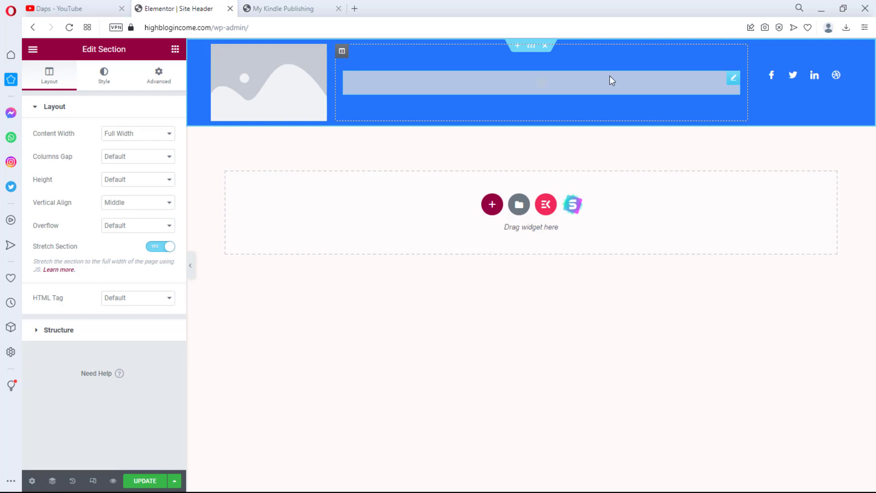
mouse_move(709, 80)
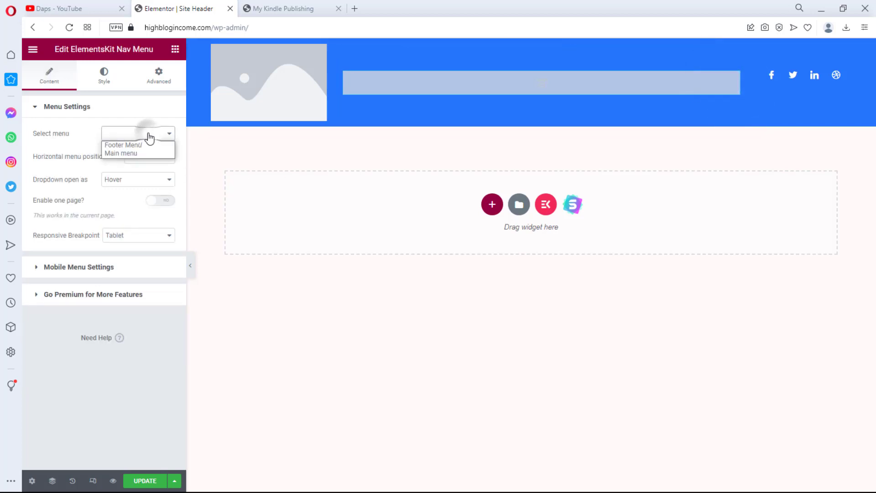
Set the Nav Menu widget to the Main menu and select the logo image
click(120, 153)
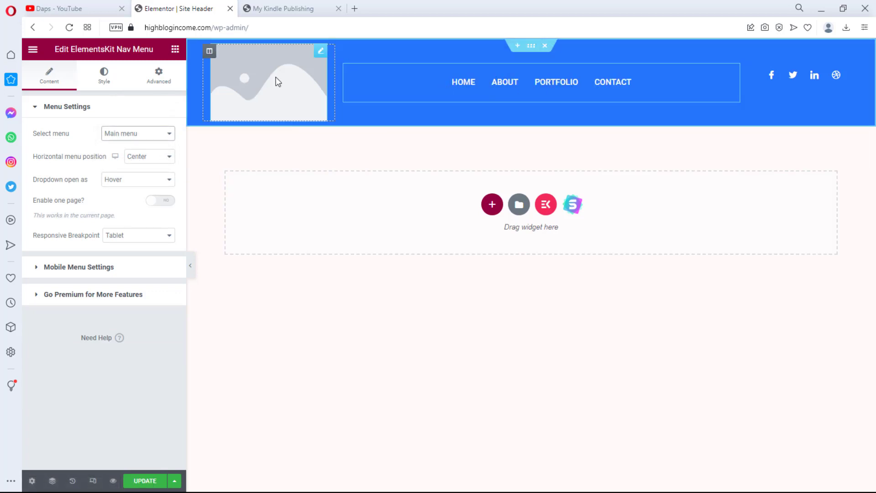
click(269, 82)
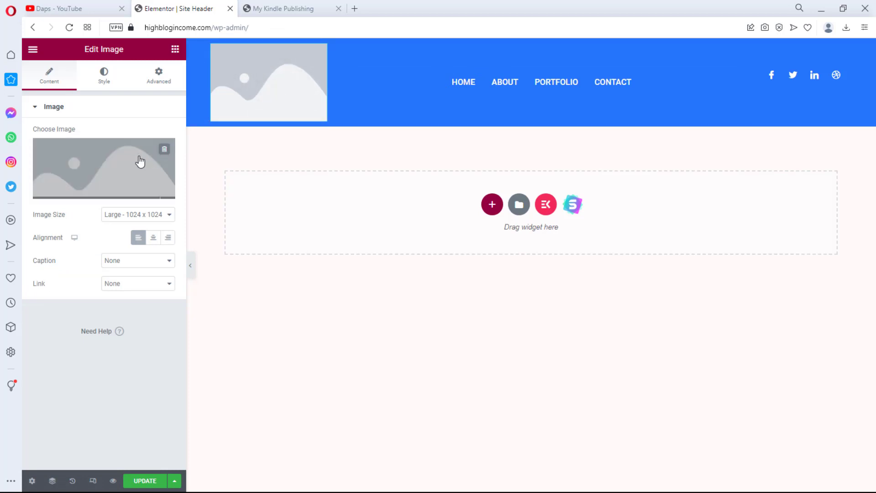
Replace the header logo with logo-footer.png from the Media Library
click(103, 167)
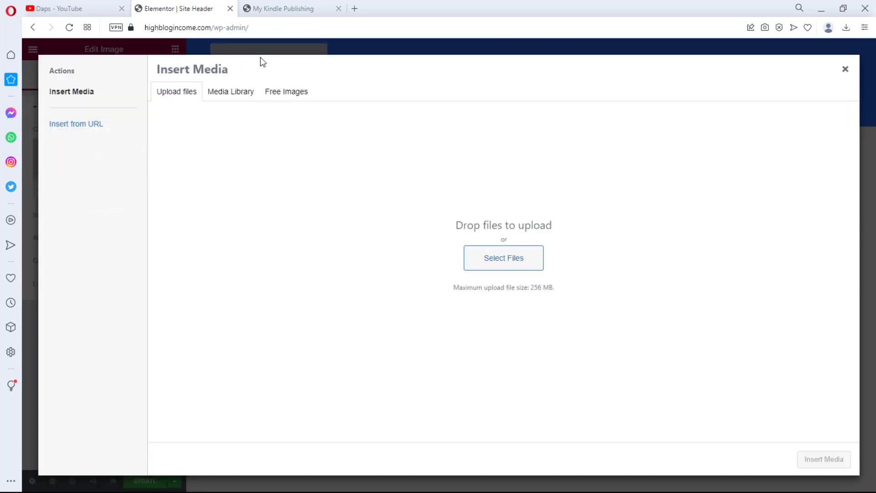
click(230, 92)
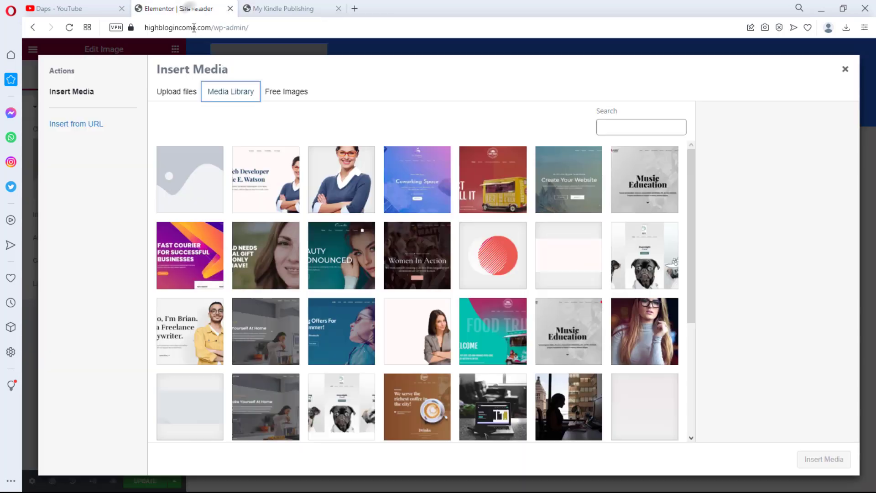
click(493, 254)
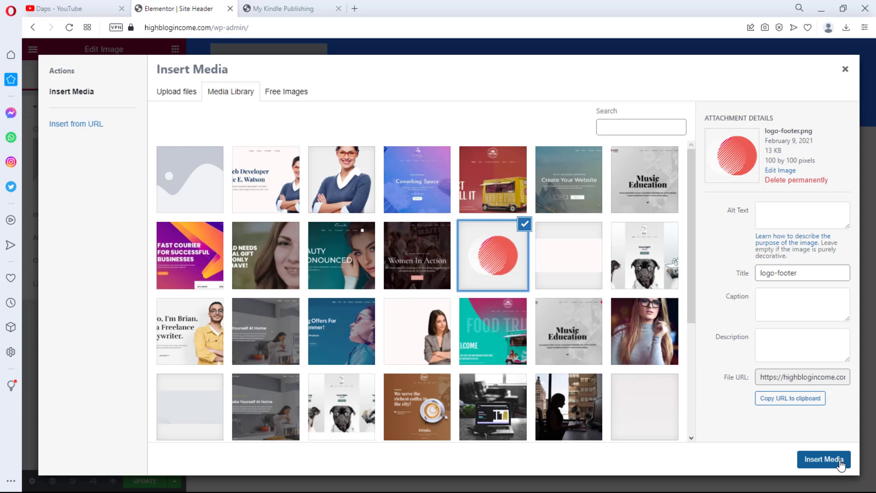
click(822, 458)
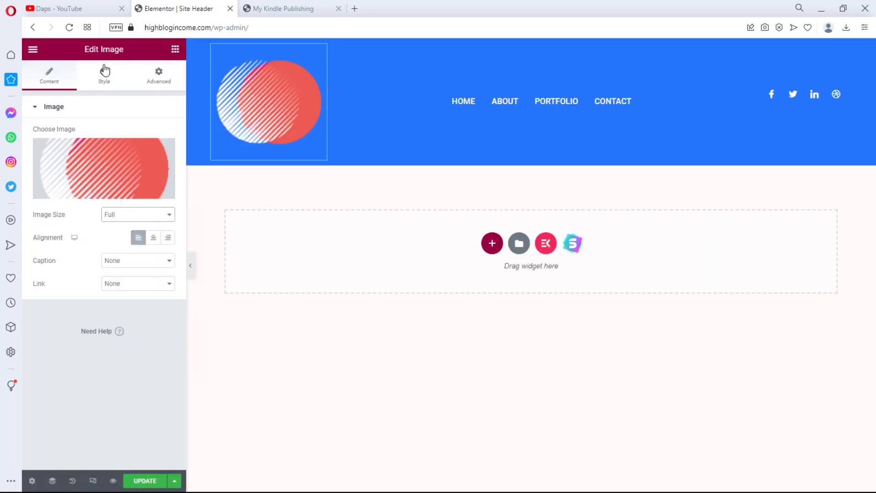
Shrink the logo to 96 px width on the Style tab, then select the header section
click(104, 74)
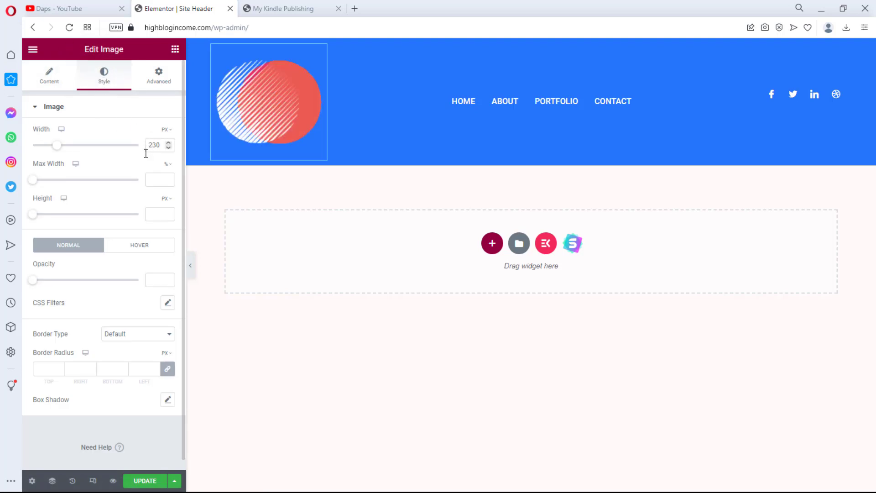
mouse_move(59, 145)
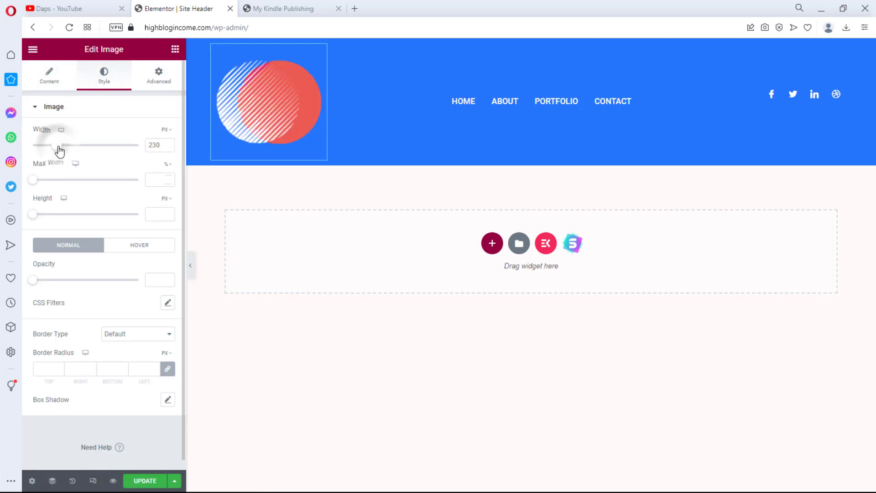
drag(60, 145, 47, 145)
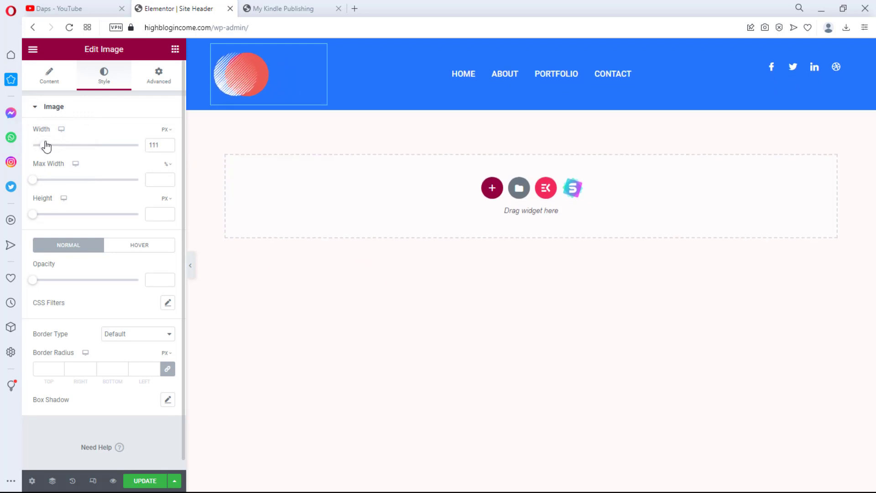
drag(48, 144, 33, 144)
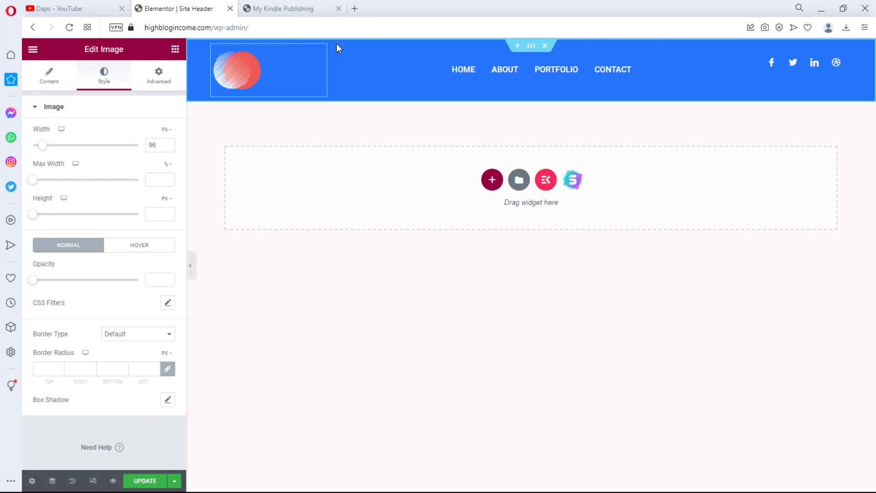
click(530, 45)
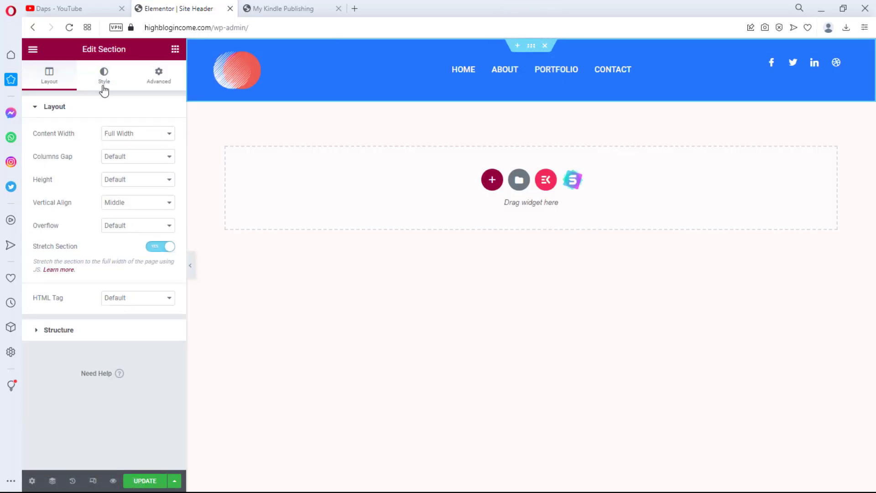
Set the header section background color to dark navy #1B3156, then select the social icons
click(103, 74)
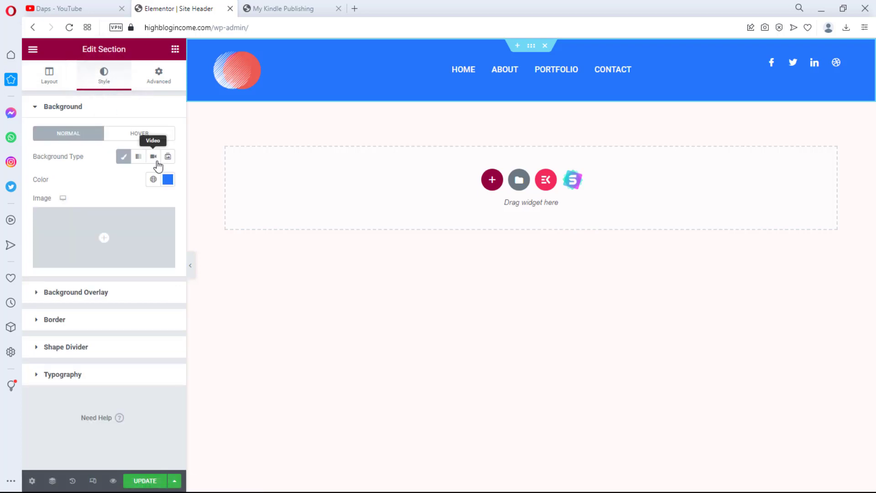
click(167, 179)
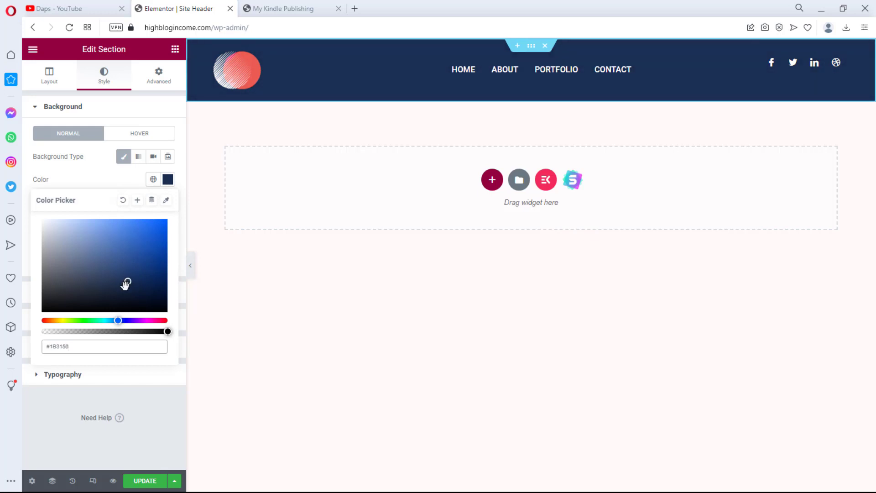
click(33, 49)
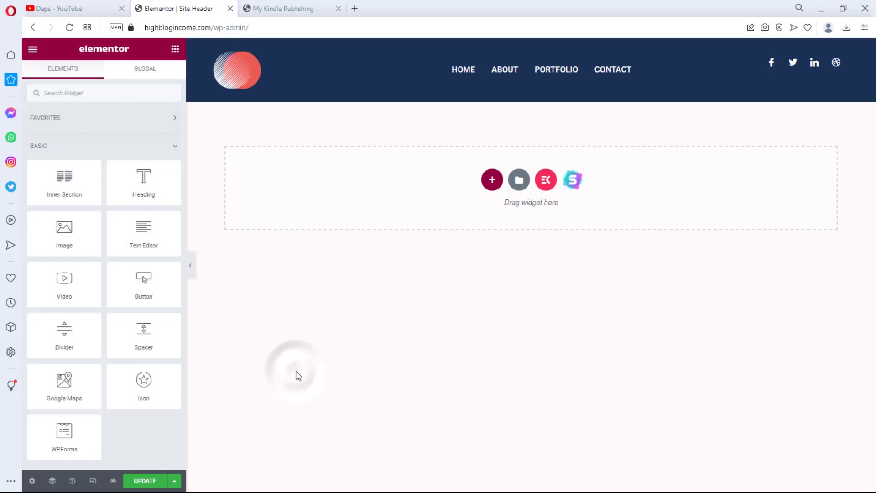
click(790, 62)
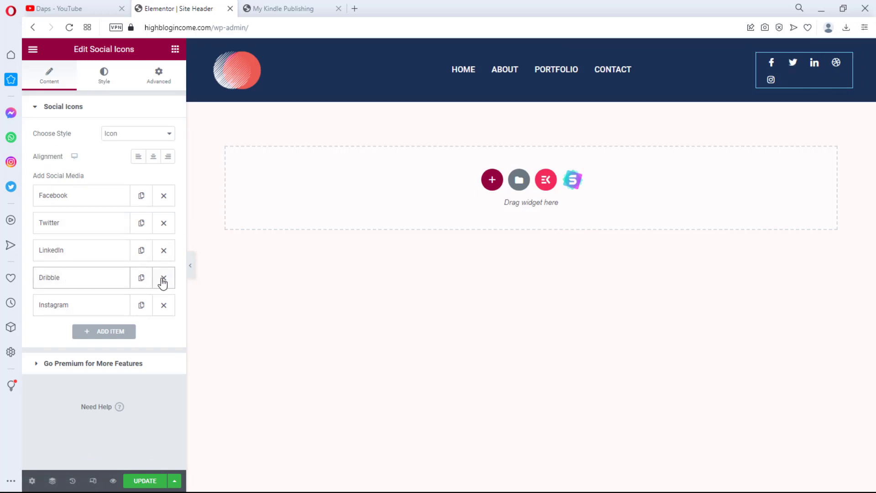
Delete the Dribbble item from the header's Social Icons and collapse the panel
click(164, 277)
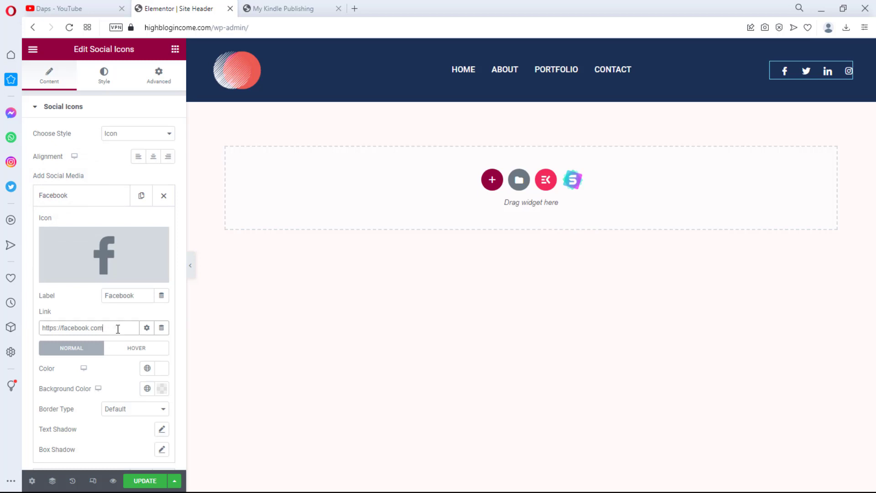
mouse_move(93, 257)
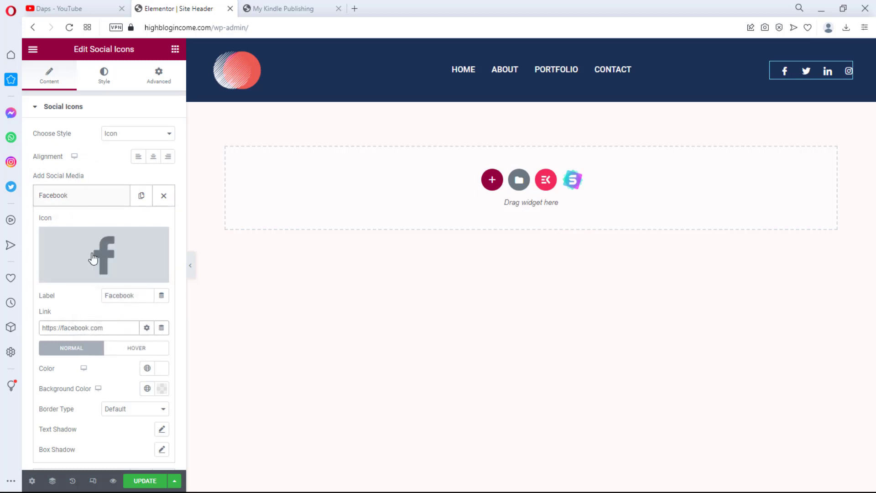
mouse_move(87, 125)
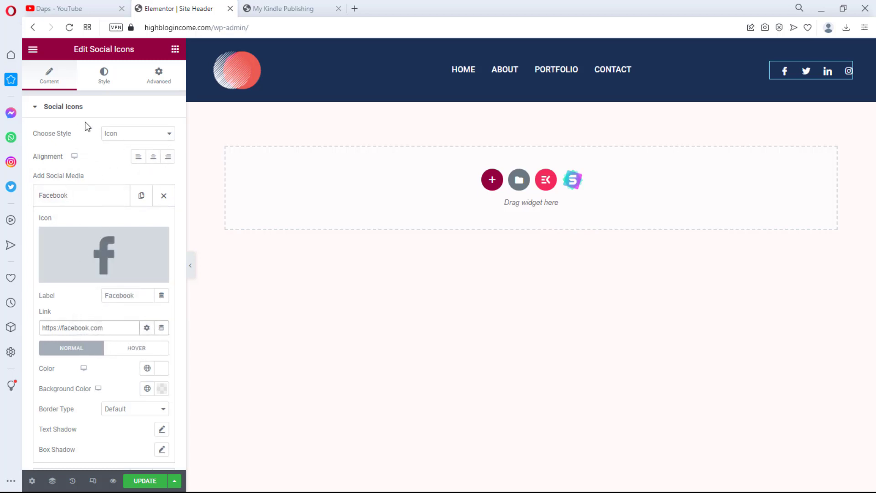
click(63, 106)
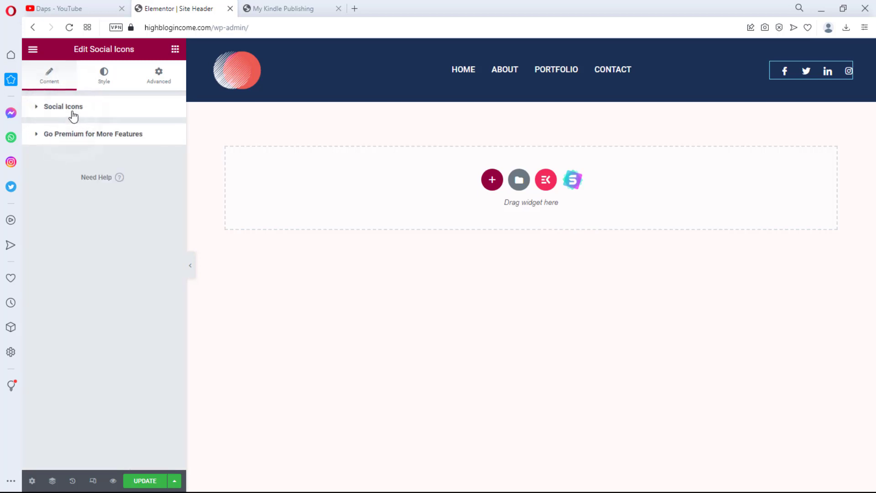
mouse_move(473, 195)
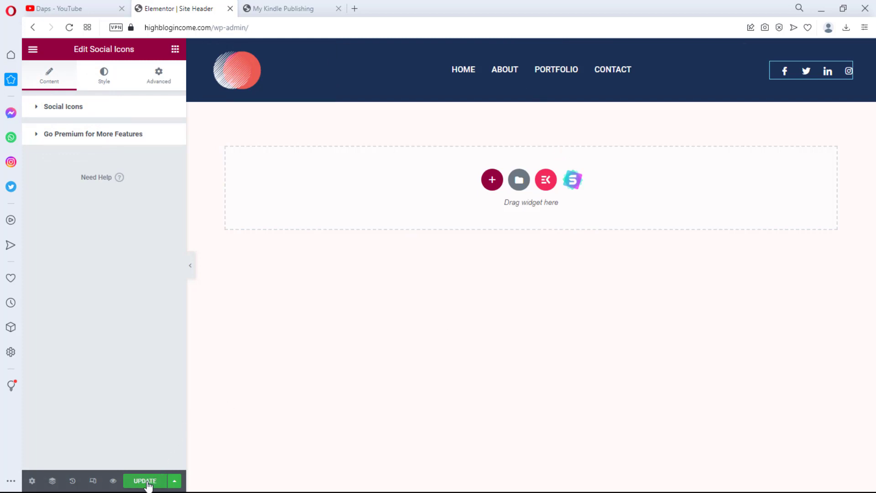
Update the header template, then reload and scroll the live site to check the header
click(144, 480)
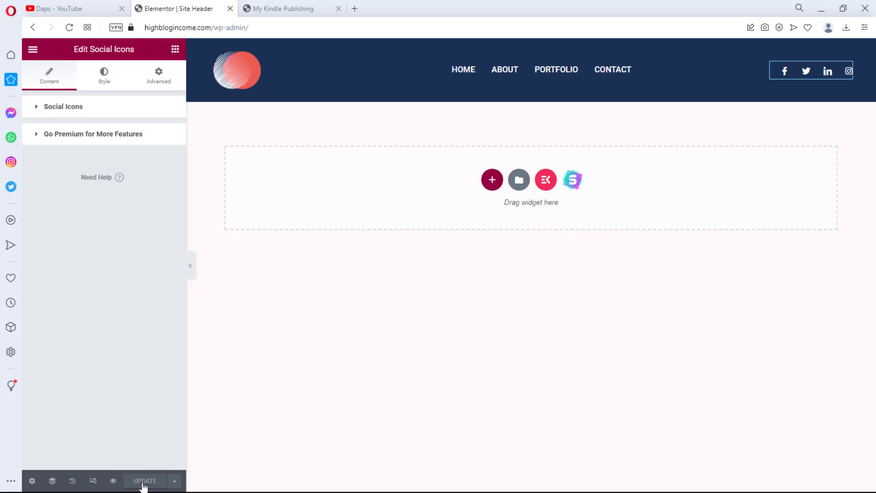
click(285, 8)
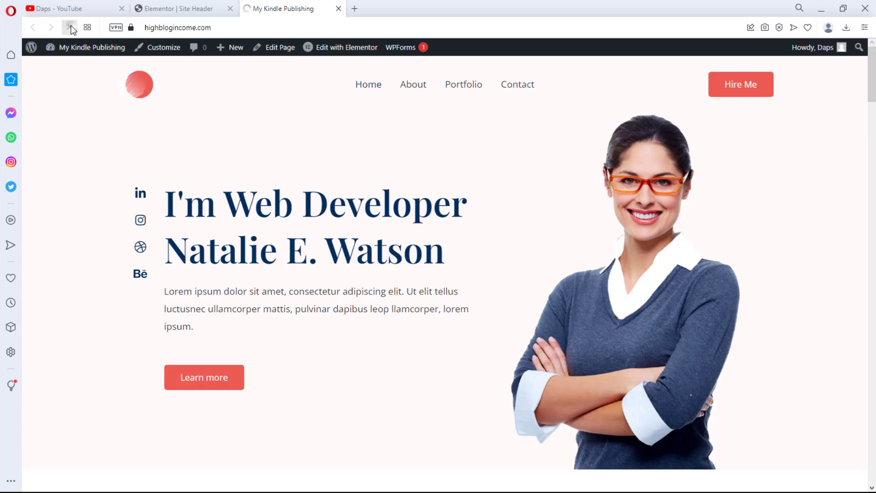
click(51, 27)
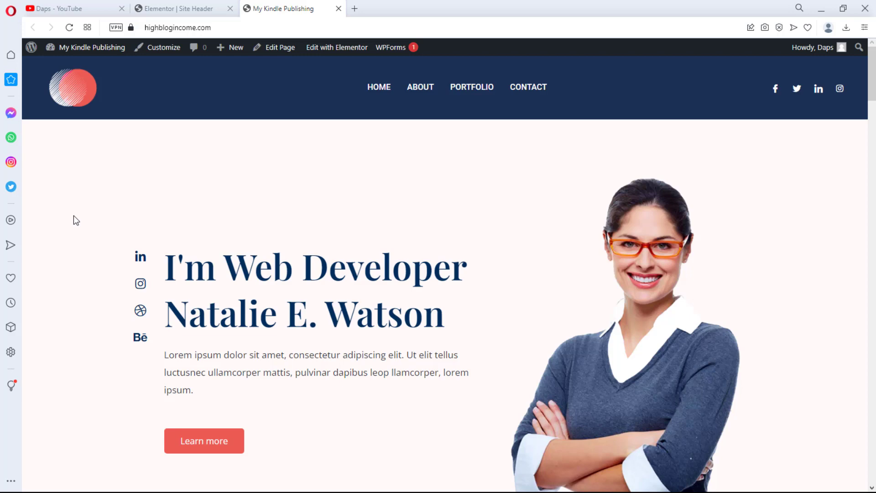
scroll(down, 3)
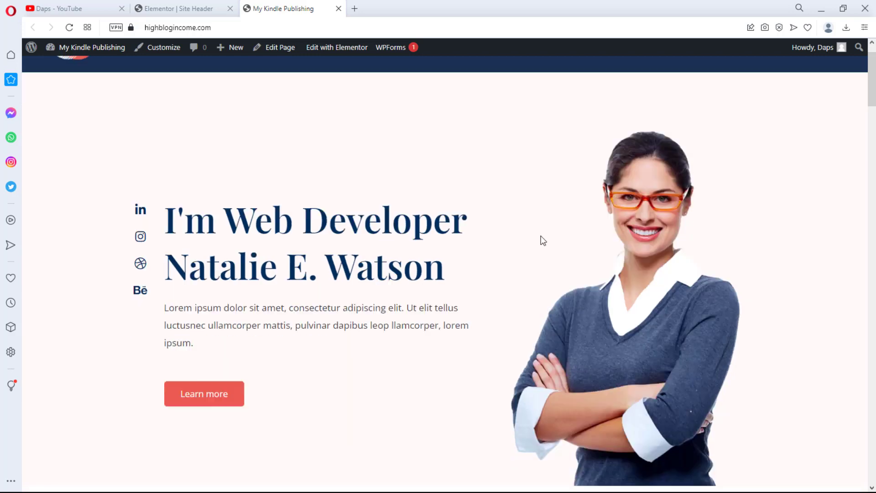
scroll(up, 3)
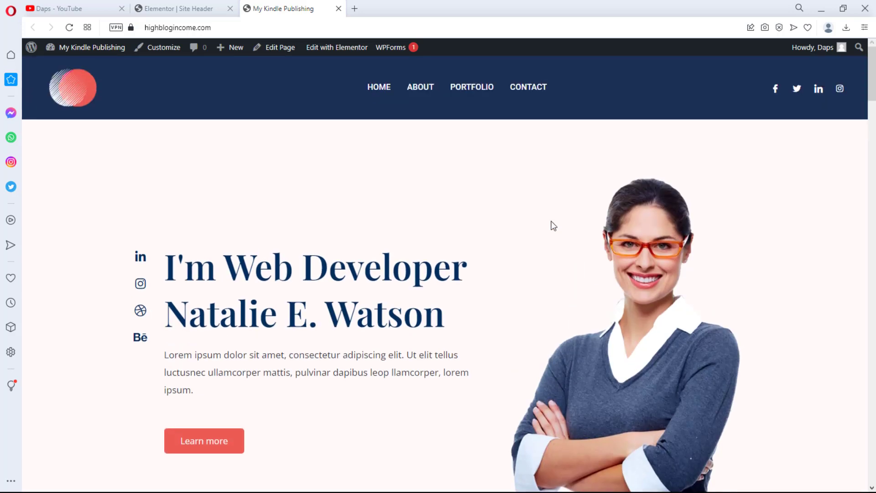
mouse_move(179, 5)
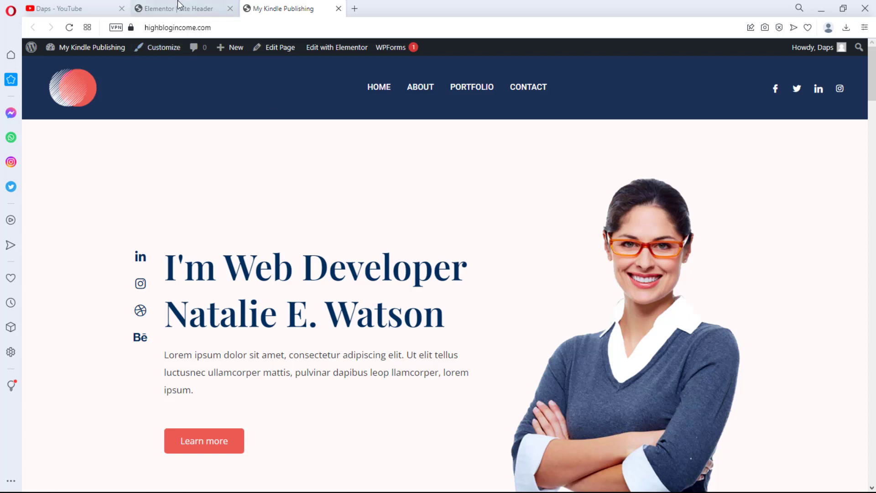
click(179, 9)
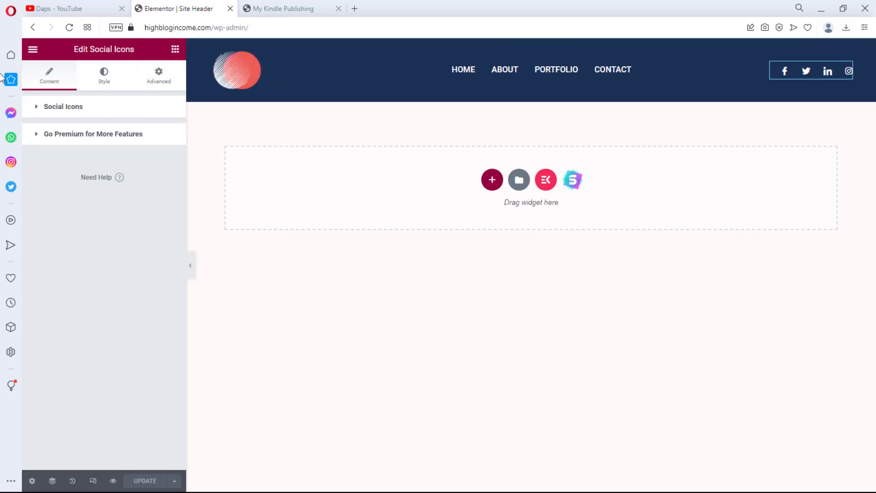
Exit Elementor and go to the ElementsKit Header Footer templates list
click(33, 49)
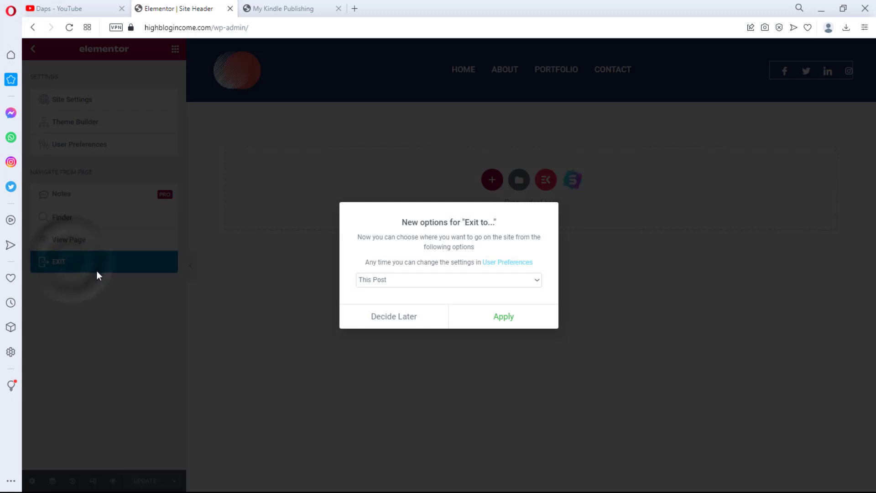
mouse_move(502, 320)
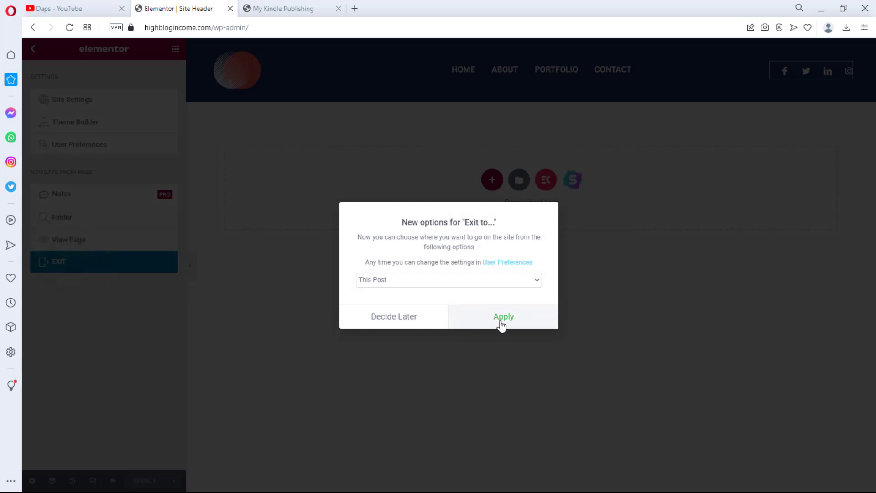
click(501, 316)
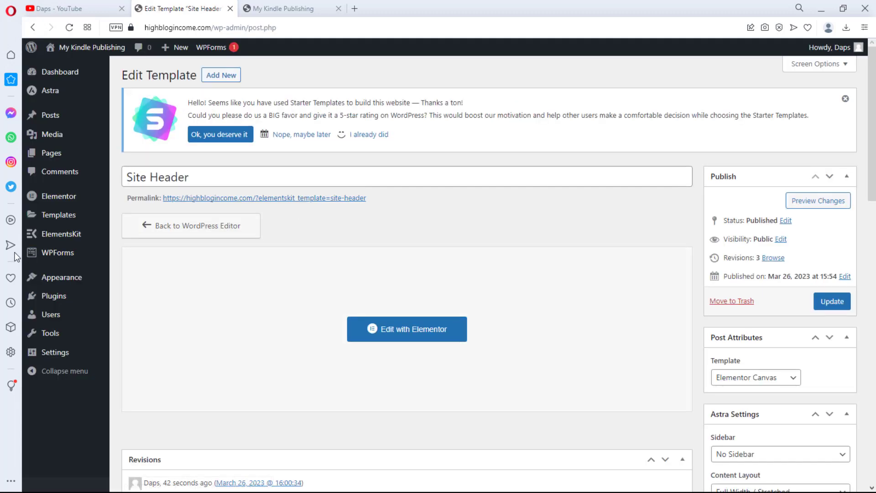
mouse_move(57, 252)
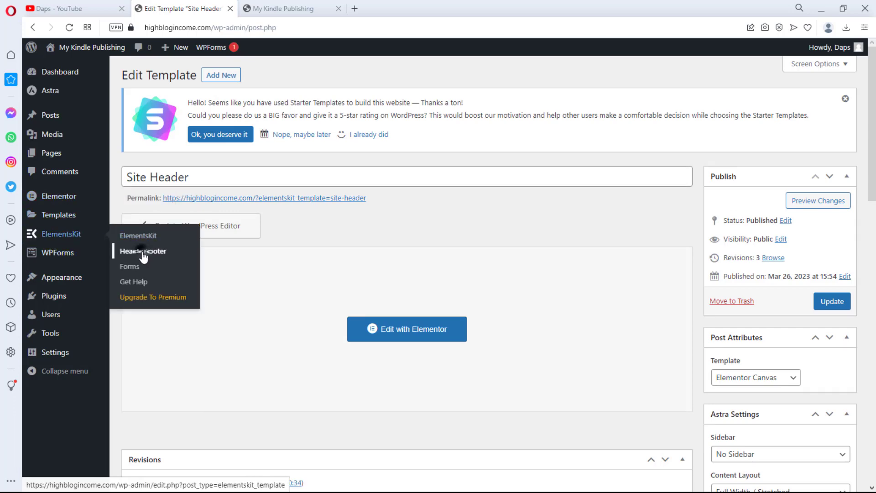
click(142, 251)
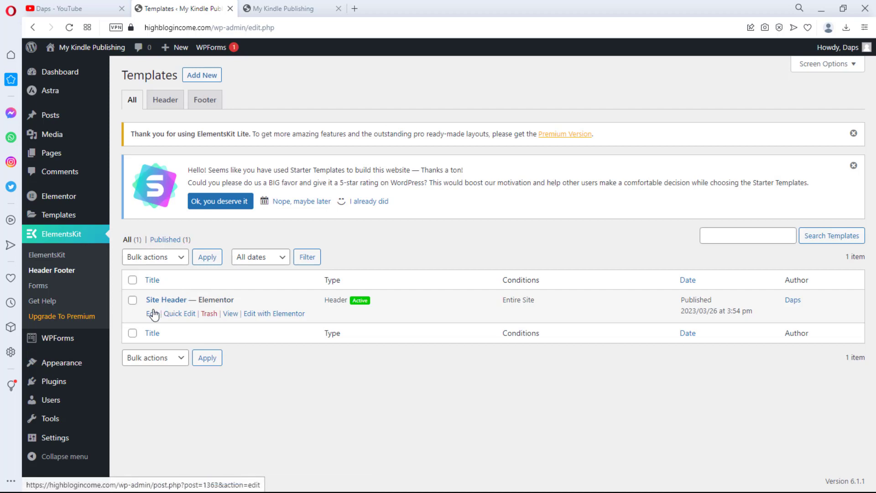
mouse_move(149, 214)
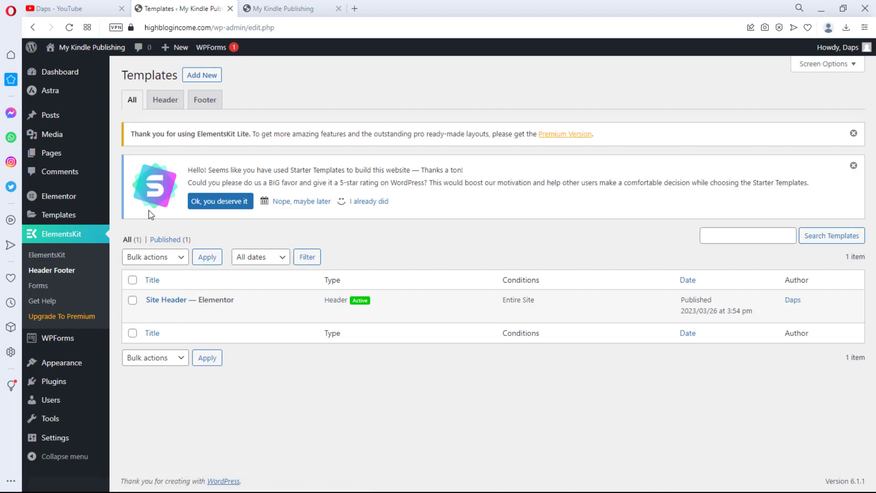
mouse_move(202, 75)
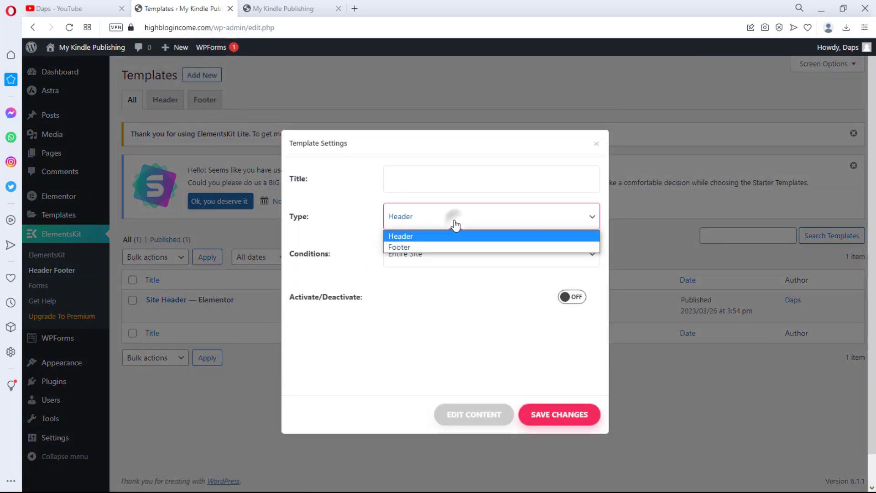
Create an activated Footer template titled 'Site Footer' and open it for content editing
click(398, 247)
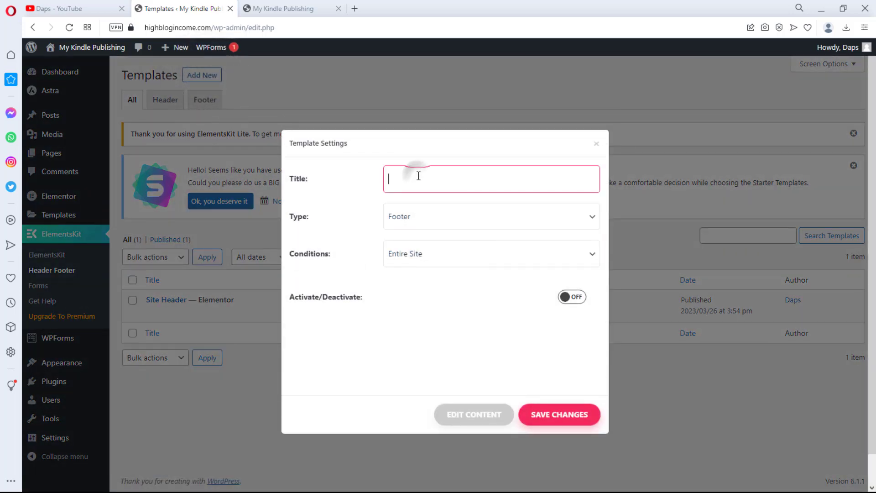
text(Site)
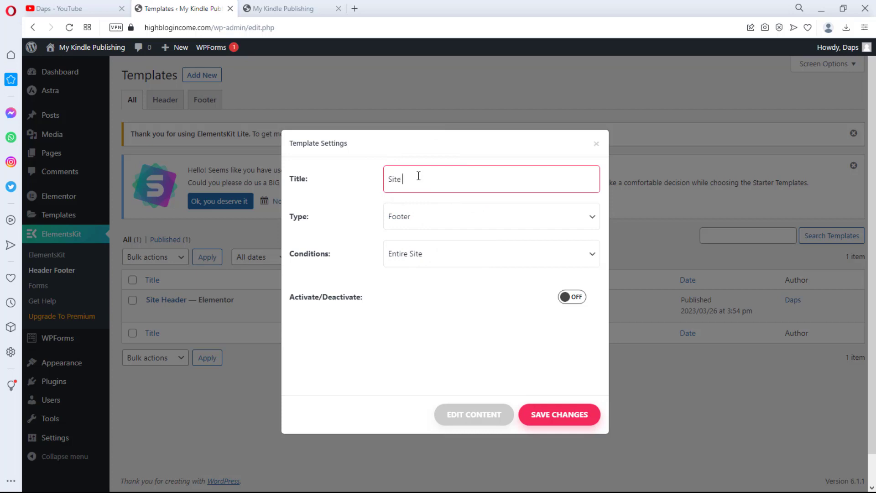
text(Footer)
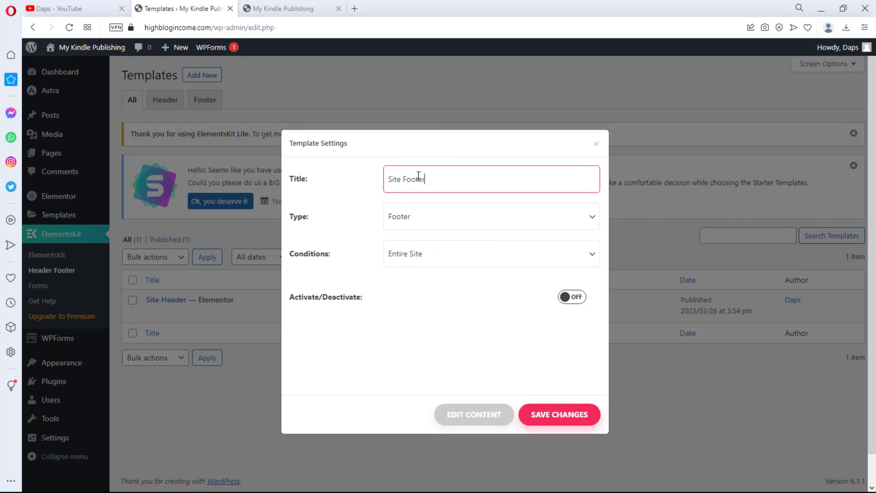
mouse_move(572, 296)
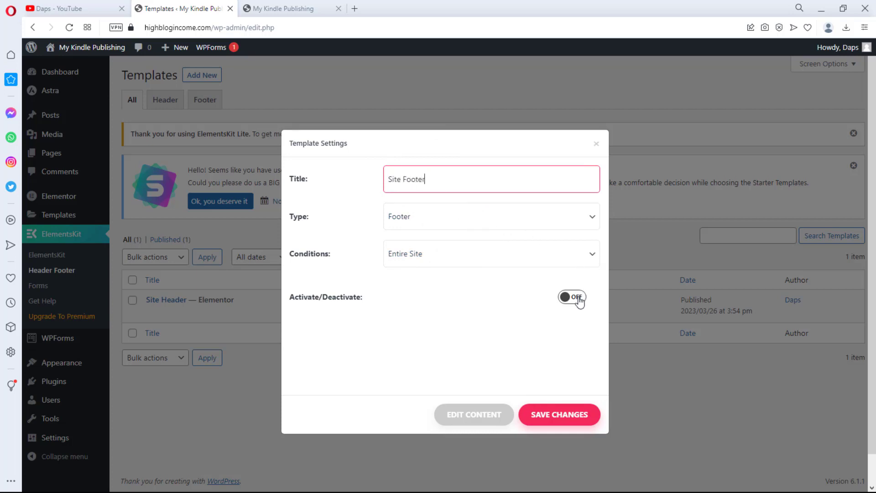
click(570, 296)
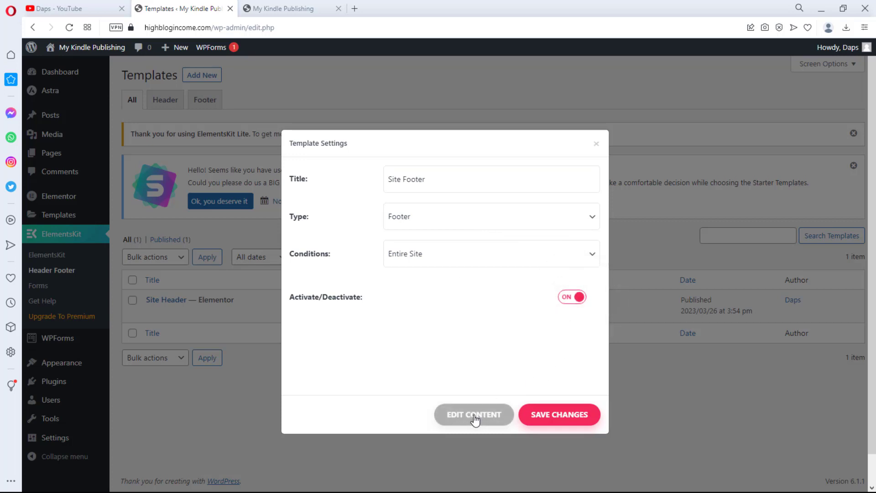
click(473, 415)
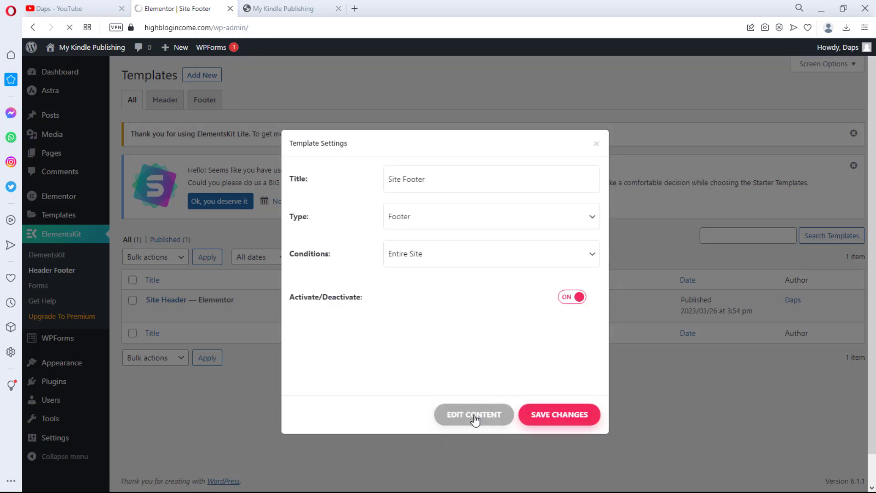
Insert the Footer – Section 2 design from the ElementsKit library's Footer sections
click(473, 415)
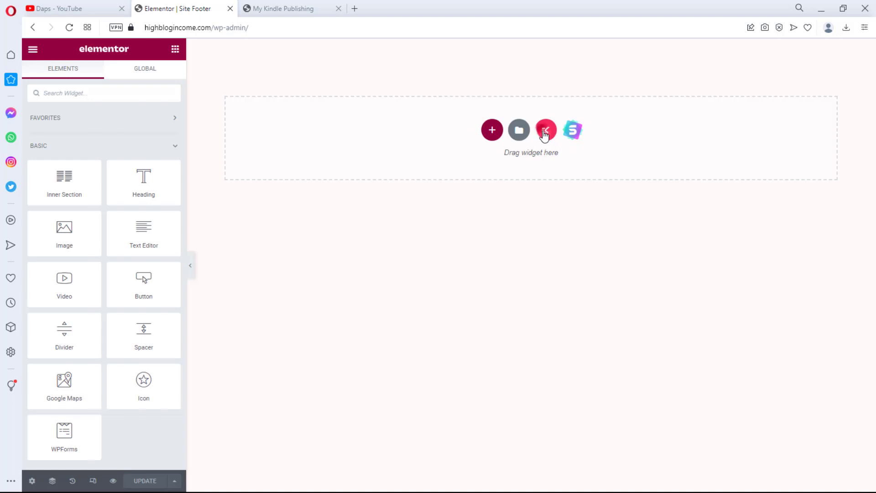
click(545, 130)
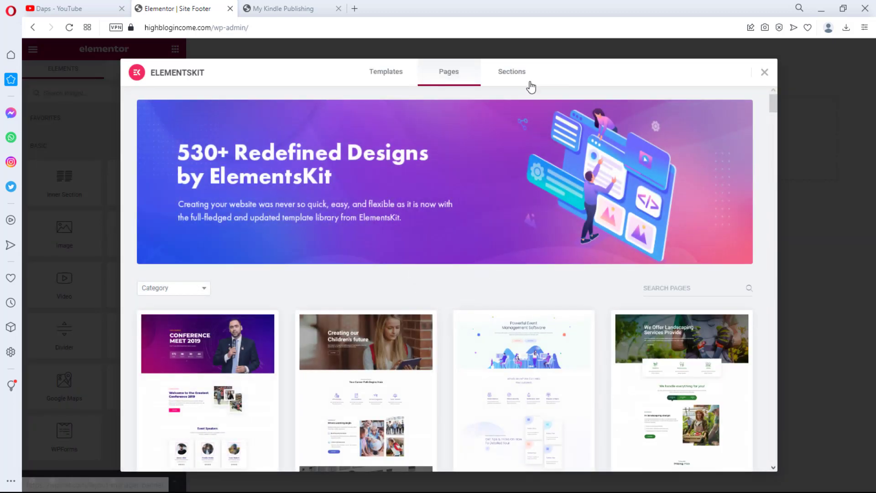
click(511, 71)
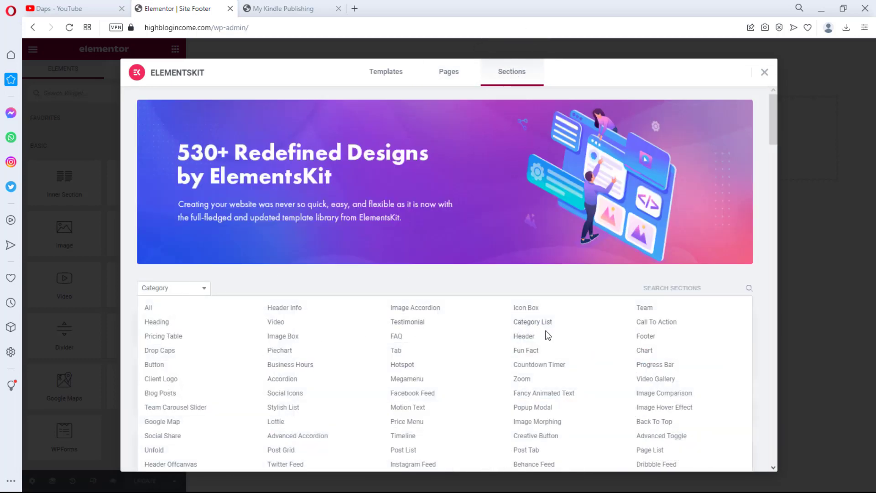
click(645, 336)
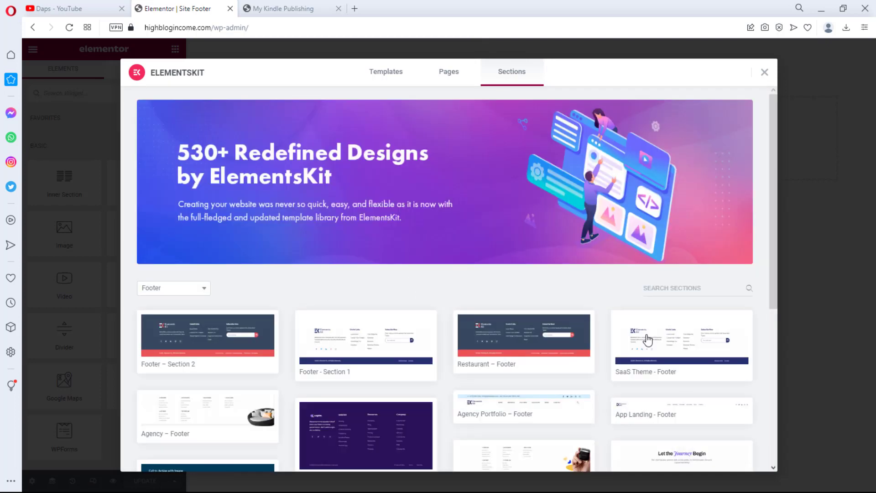
scroll(down, 3)
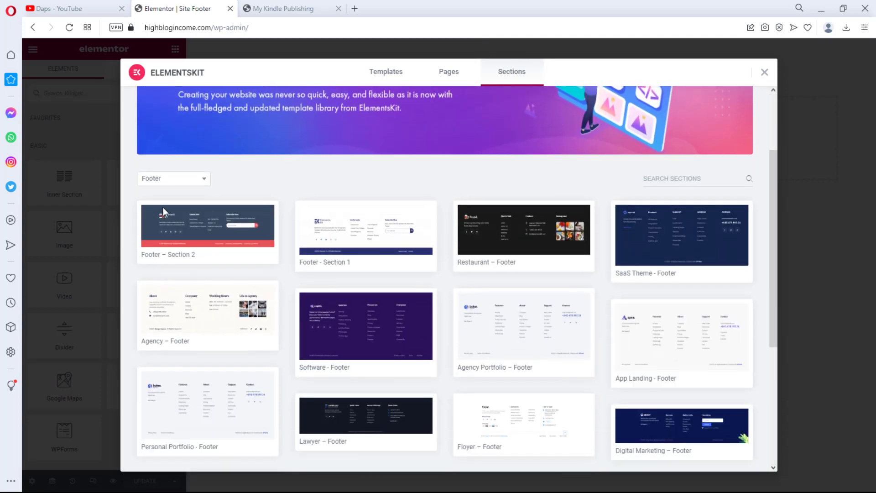
mouse_move(207, 226)
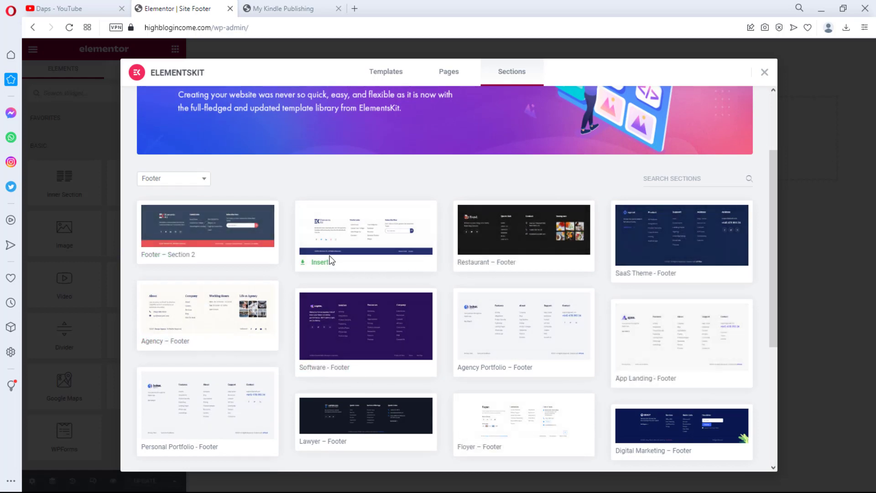
mouse_move(324, 248)
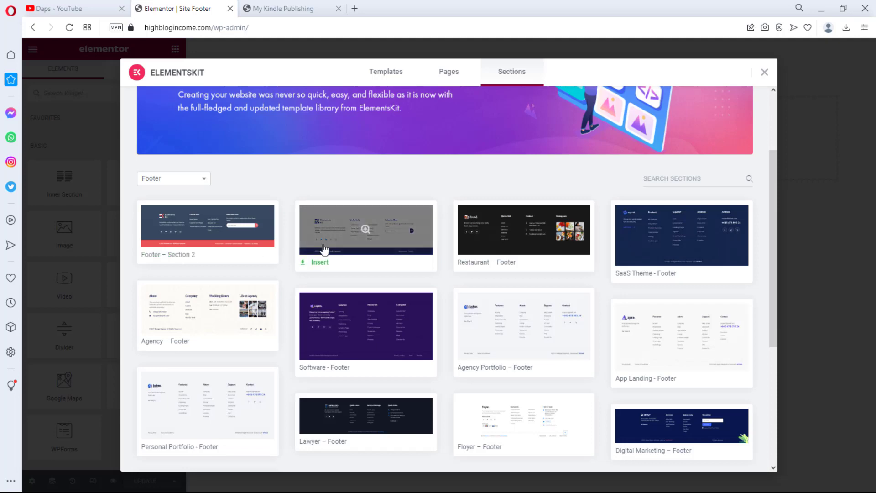
mouse_move(184, 241)
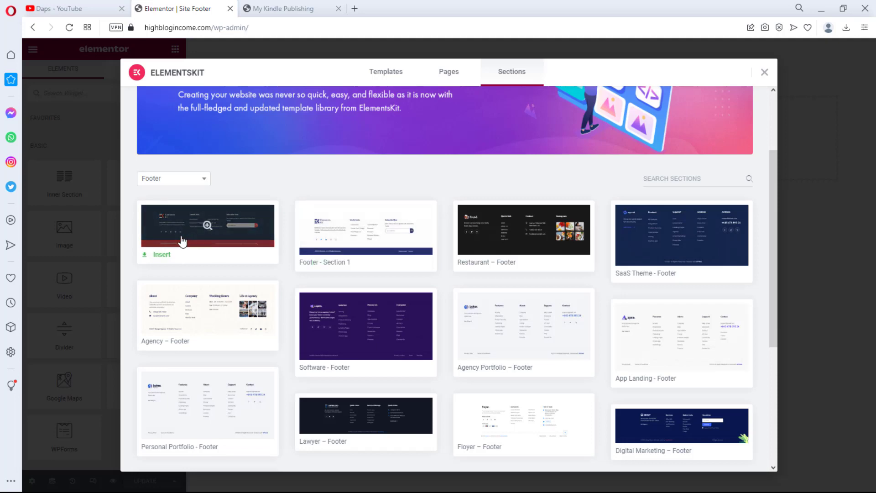
click(161, 255)
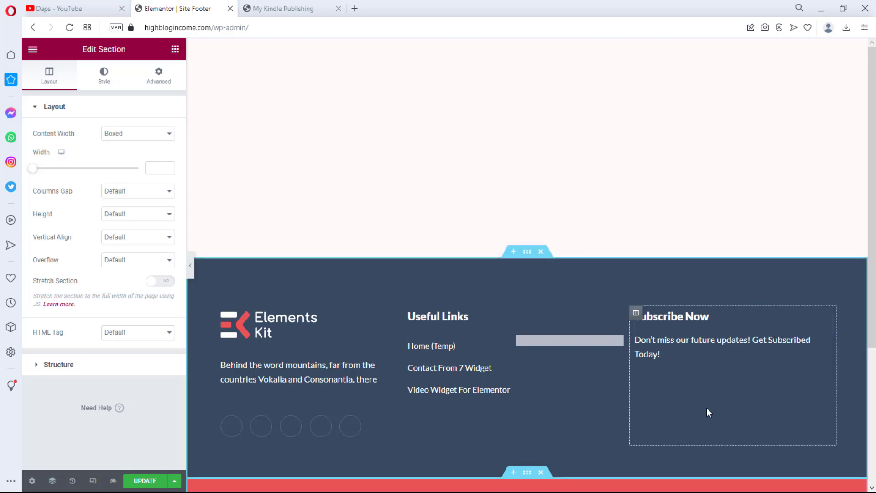
mouse_move(758, 386)
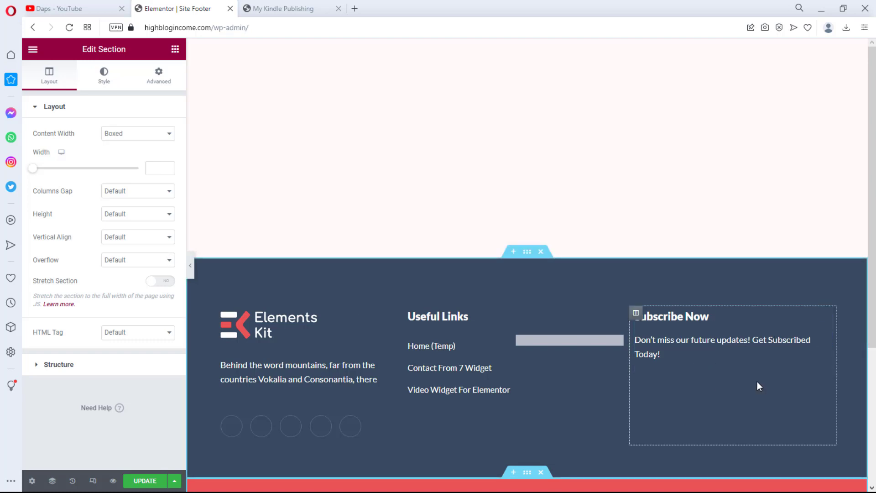
mouse_move(764, 431)
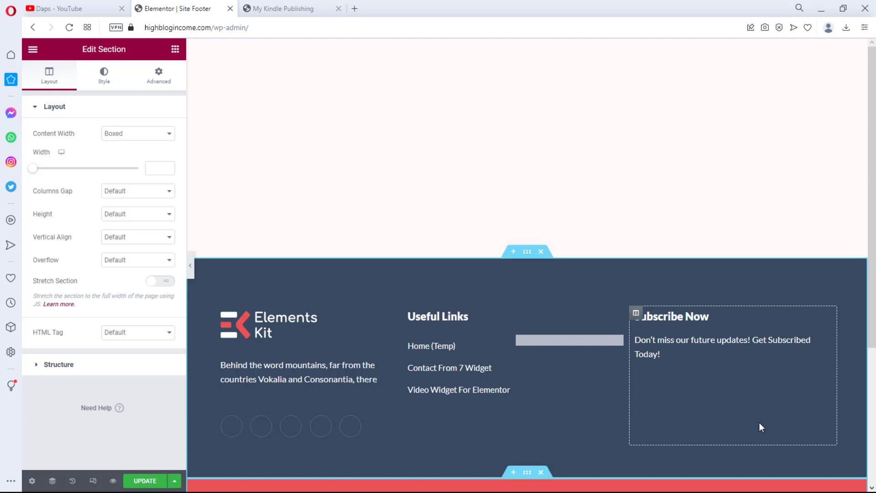
mouse_move(724, 431)
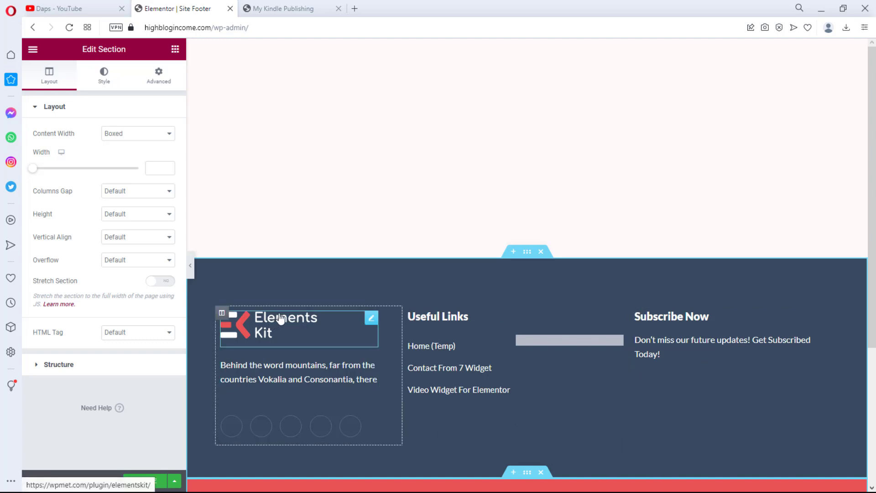
mouse_move(295, 325)
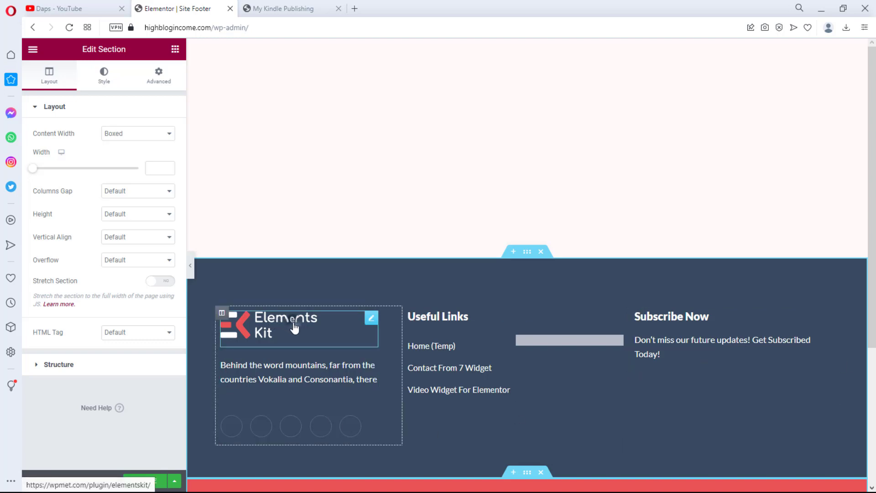
Select the ElementsKit logo image in the footer to replace it
click(371, 318)
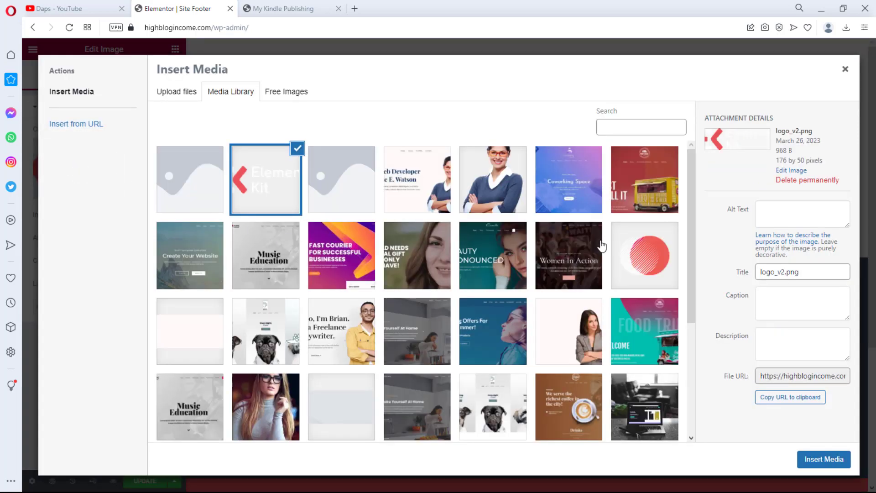
Replace the footer logo with the red striped logo-footer image
click(643, 255)
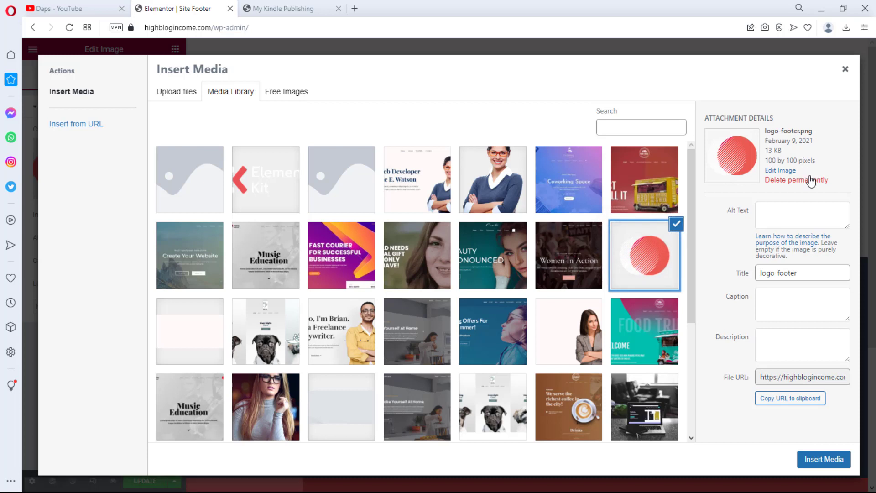
mouse_move(823, 459)
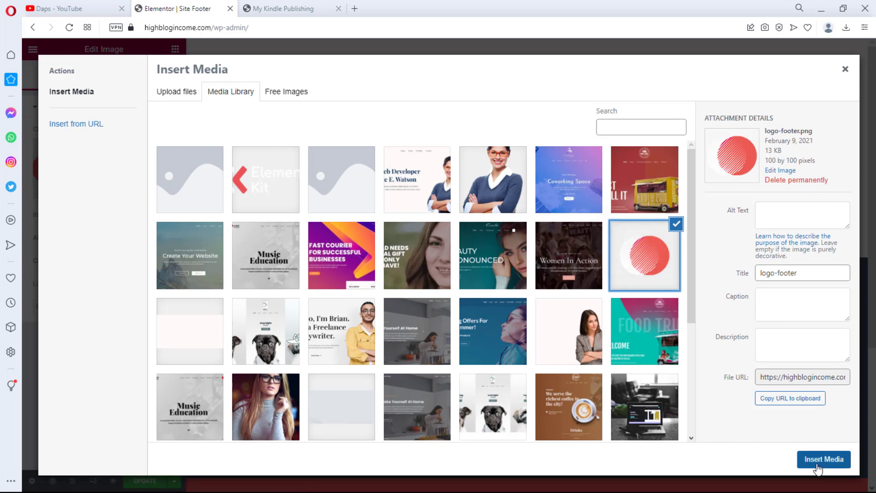
click(822, 459)
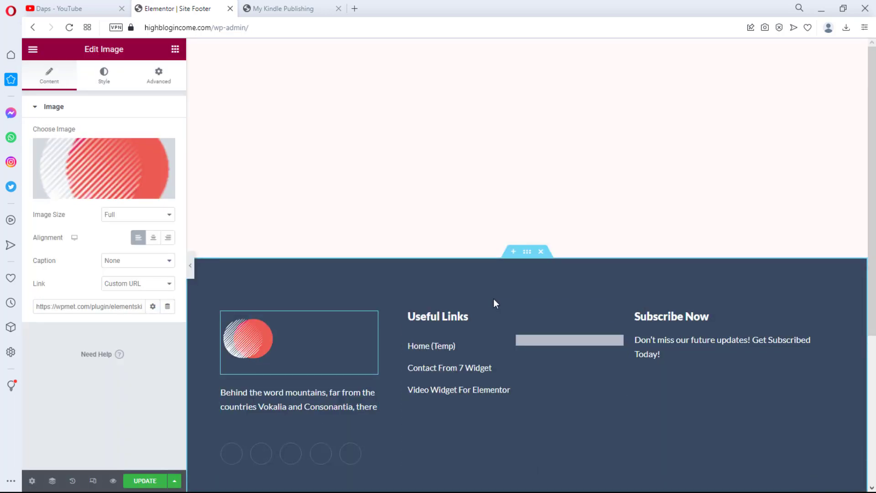
click(312, 463)
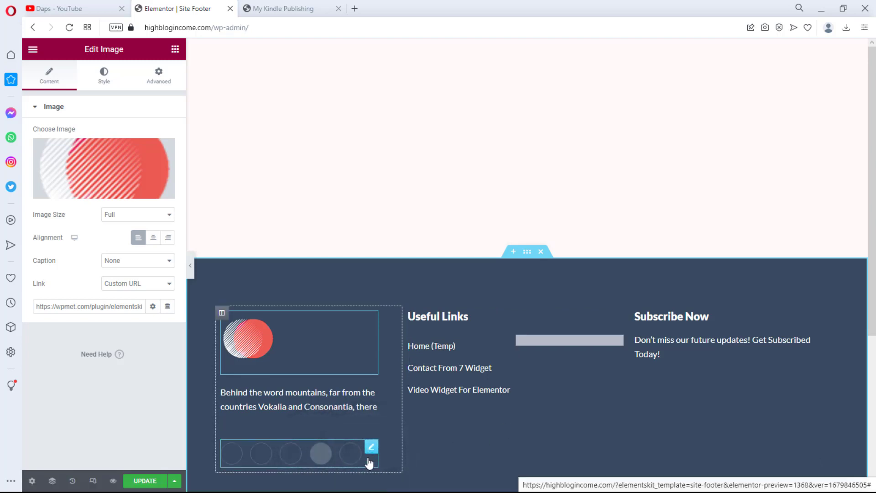
Delete the Dribbble item from the footer's Social Icons, leaving four icons
click(371, 445)
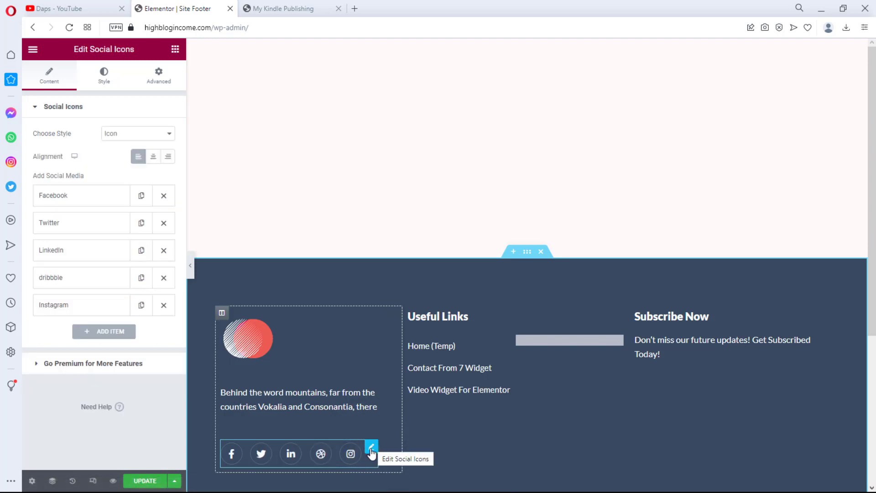
mouse_move(351, 444)
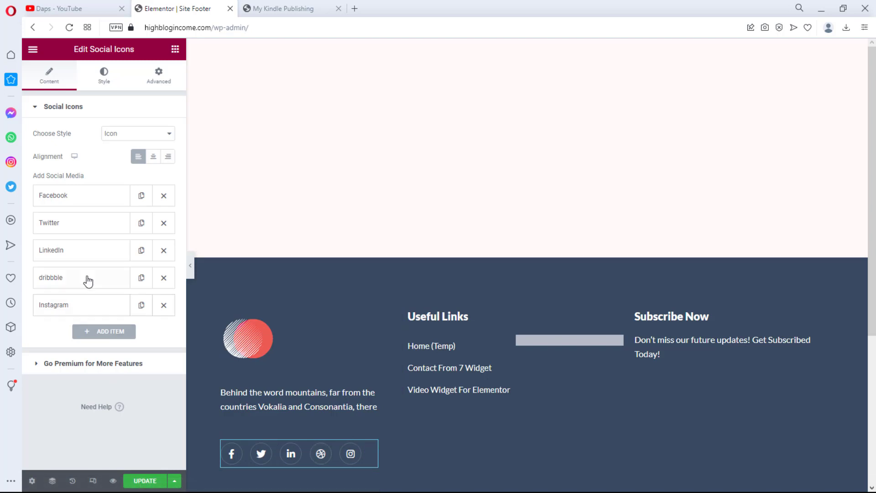
click(163, 277)
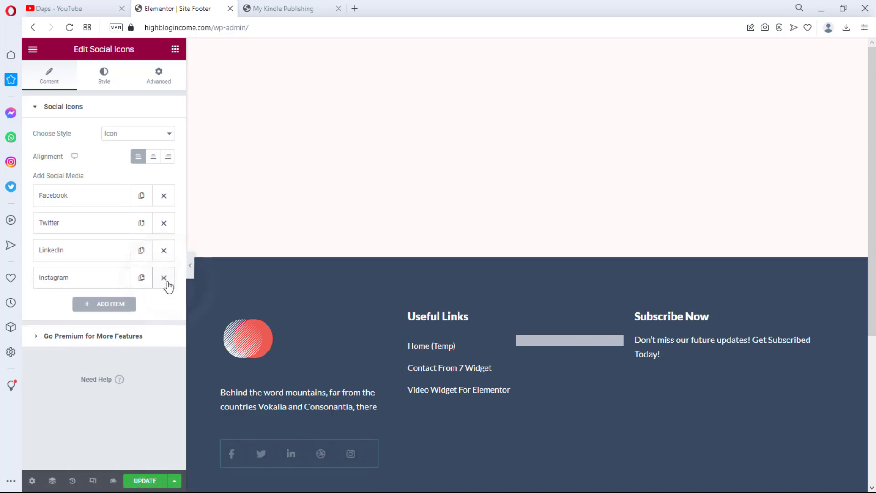
mouse_move(144, 401)
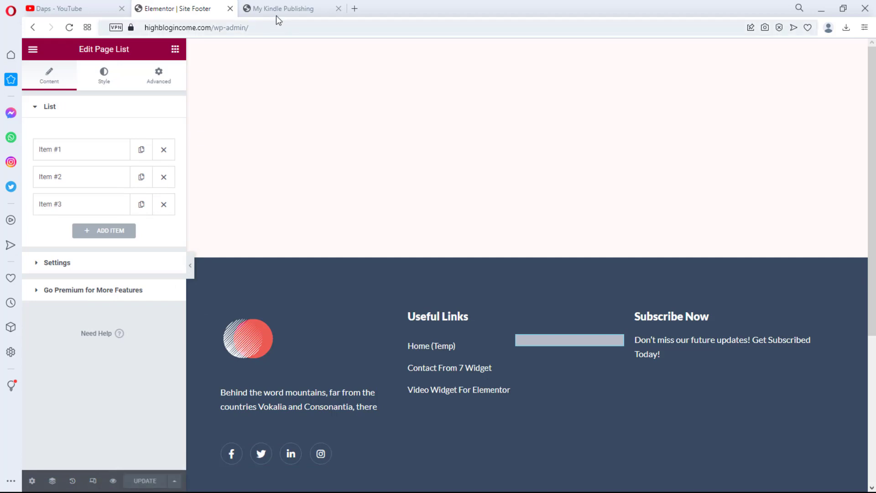
click(288, 8)
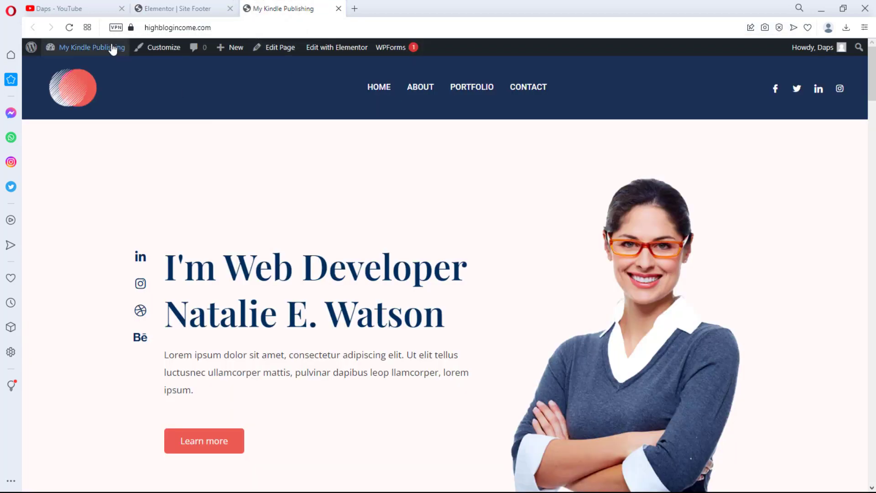
Reload the live site, scroll down to inspect the new footer, and return to the editor
click(69, 27)
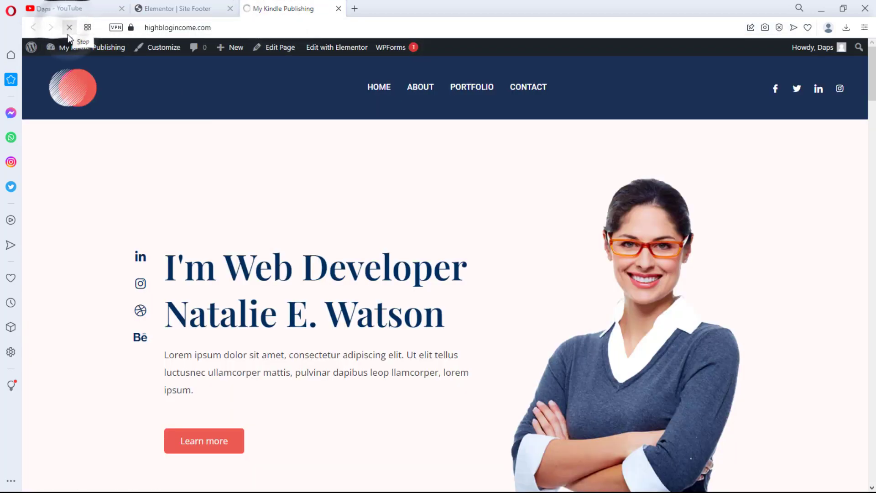
scroll(down, 3)
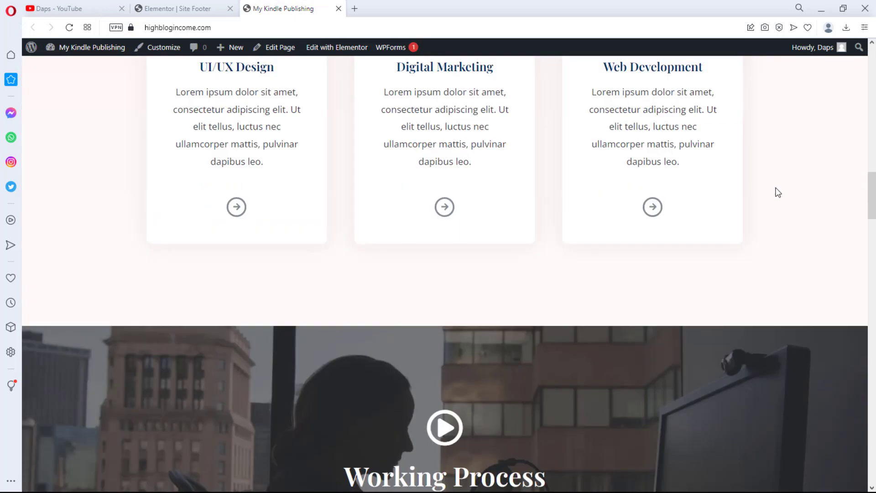
scroll(down, 3)
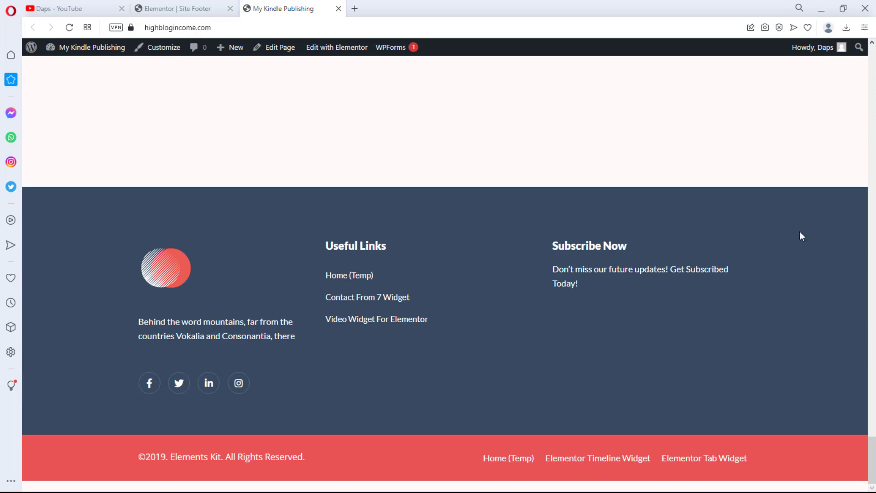
mouse_move(813, 309)
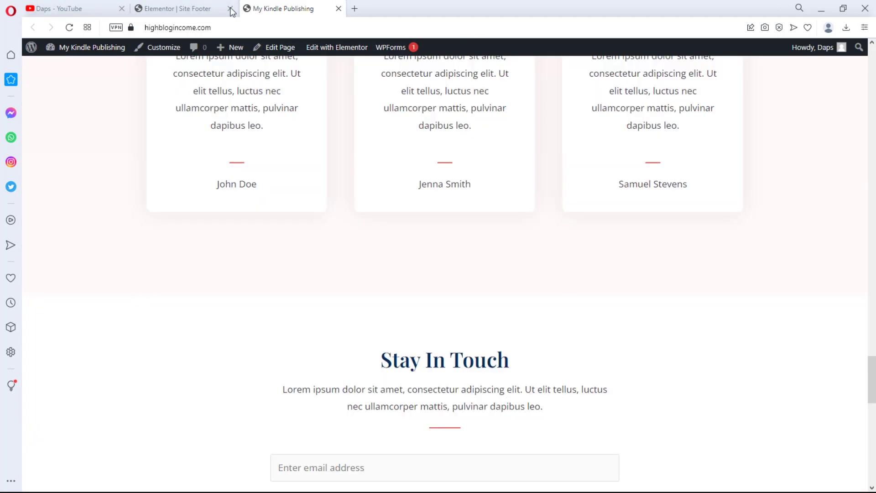
click(173, 8)
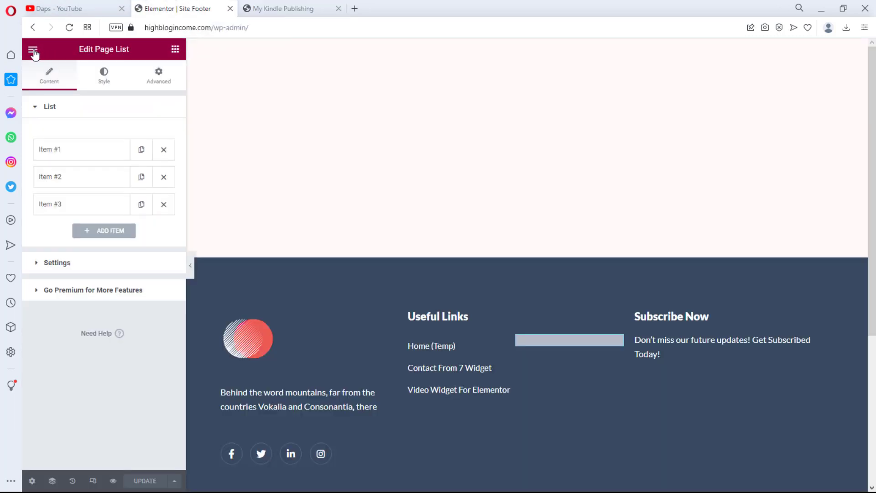
Exit Elementor and open the Astra Footer Builder under Appearance > Customize
click(33, 50)
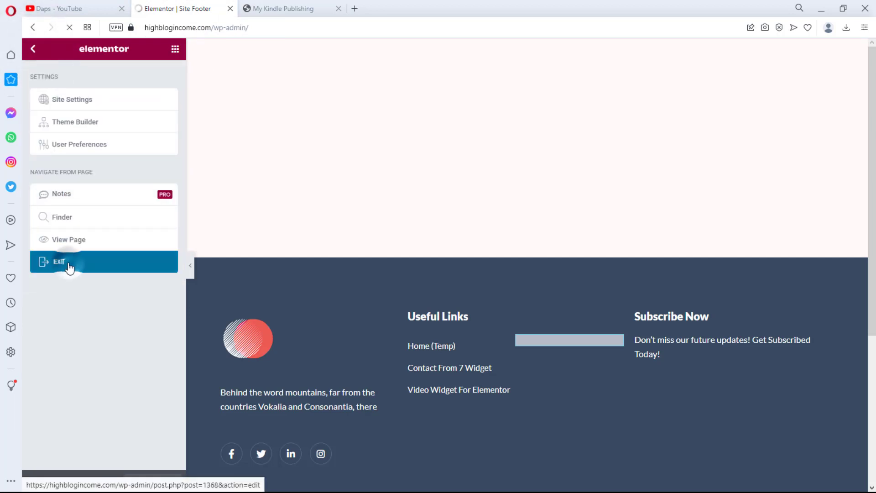
click(58, 261)
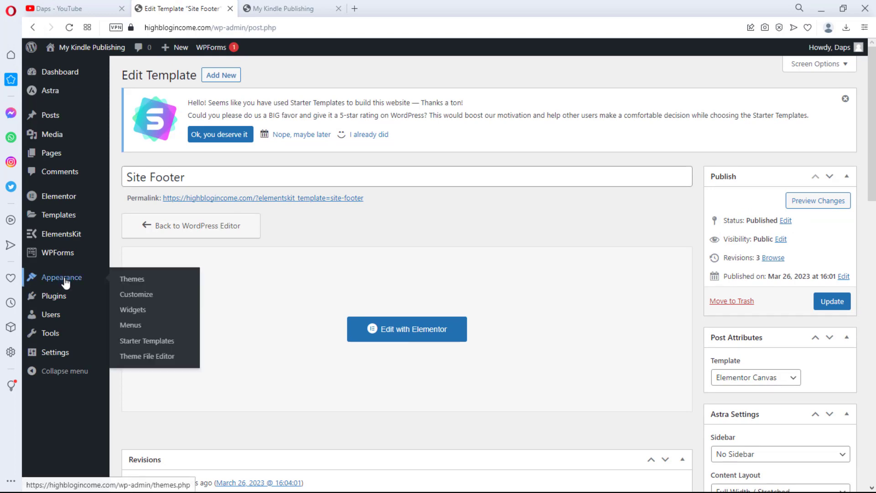
click(136, 293)
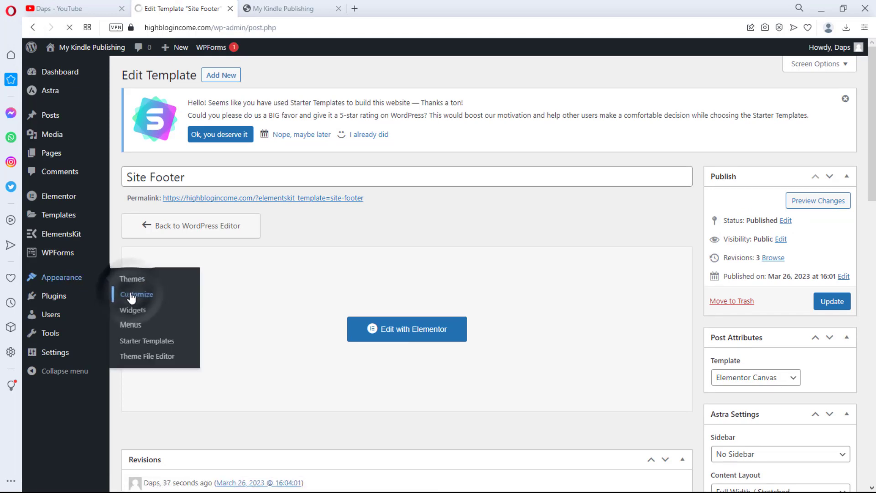
click(137, 294)
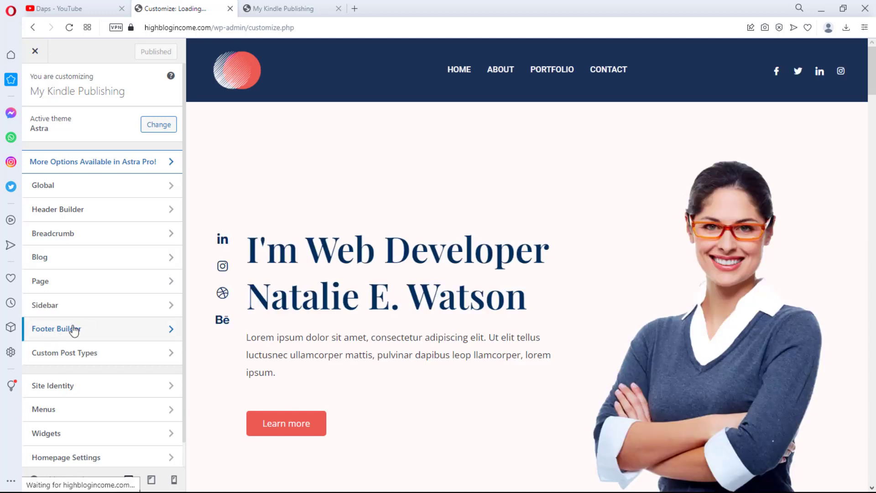
click(56, 328)
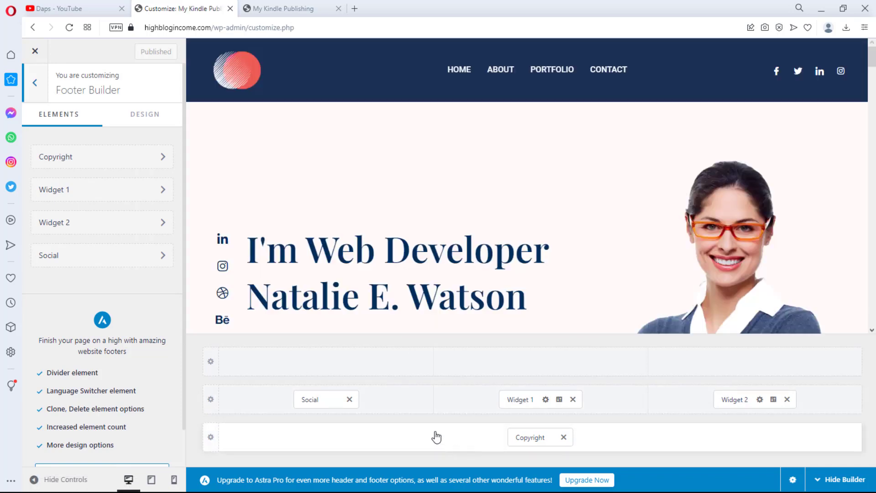
mouse_move(607, 374)
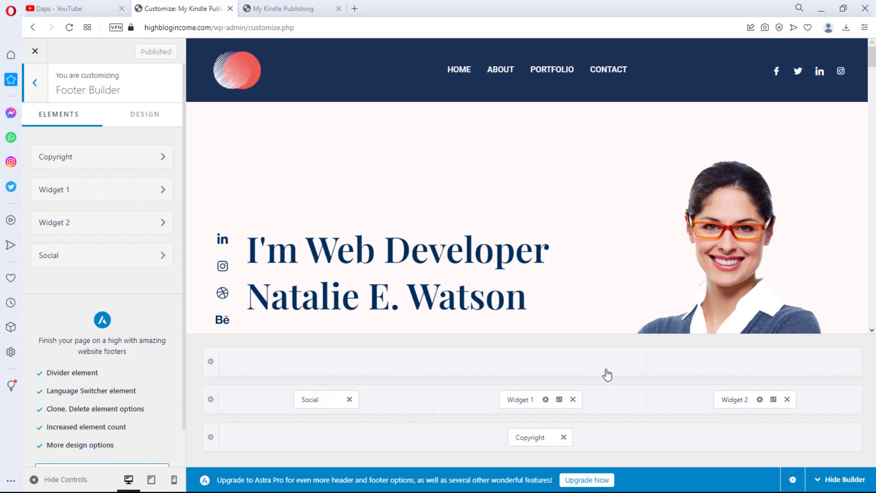
Remove Copyright, Widget 1, Widget 2 and Social from the Astra footer grid
scroll(down, 3)
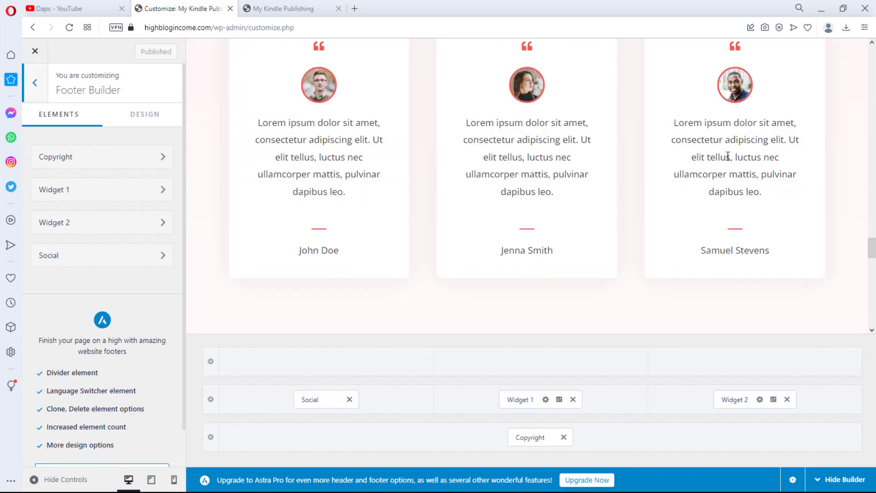
scroll(down, 3)
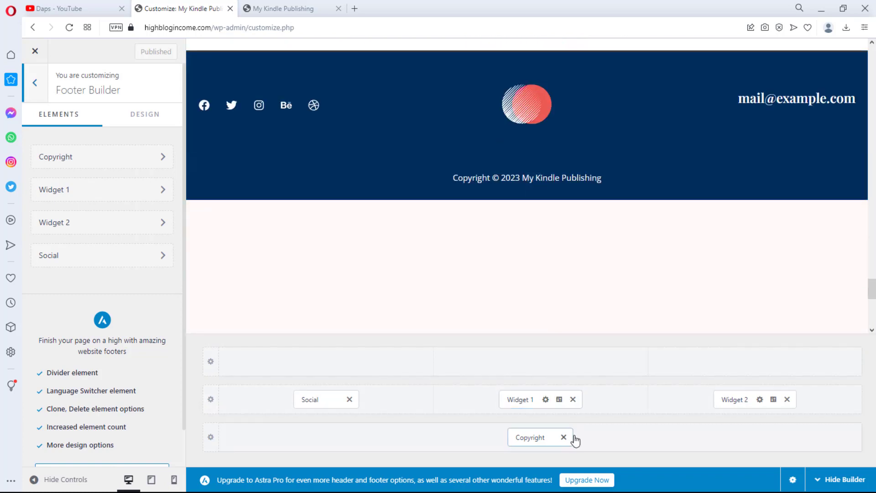
click(563, 437)
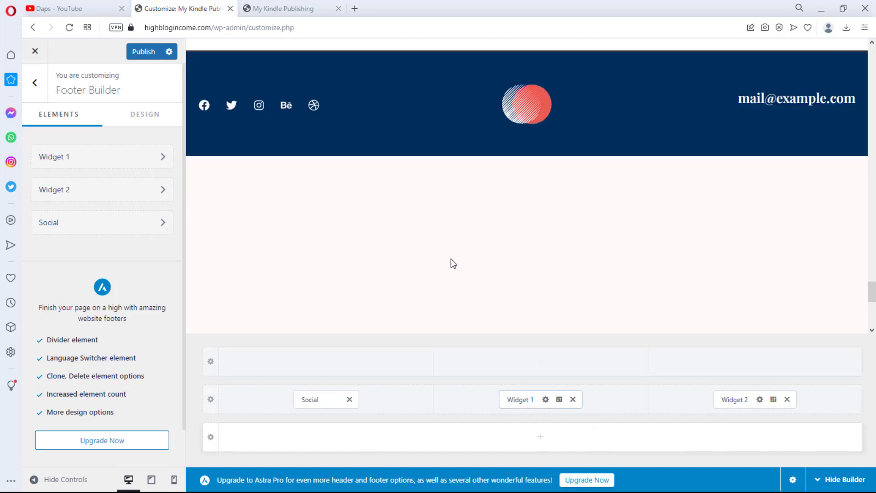
mouse_move(468, 146)
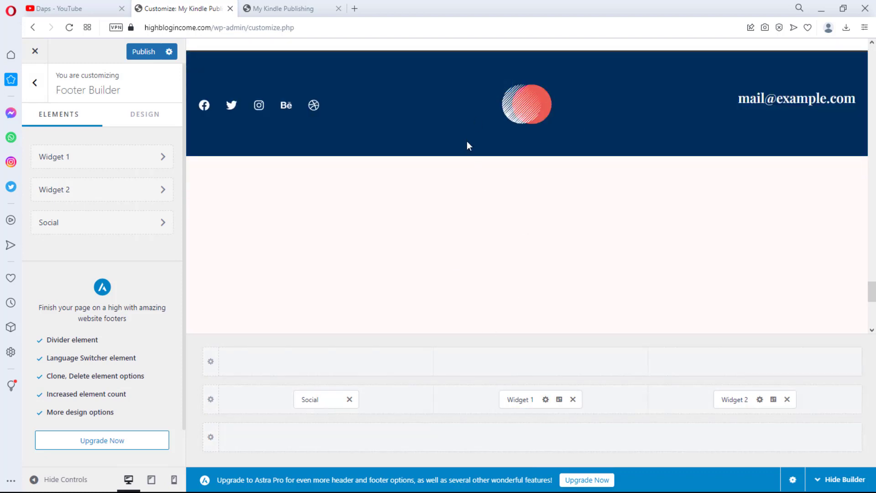
mouse_move(572, 400)
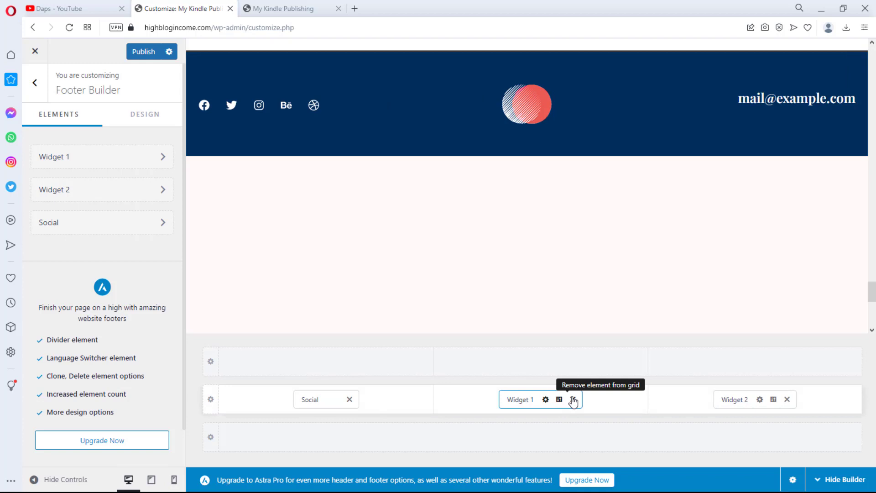
click(573, 399)
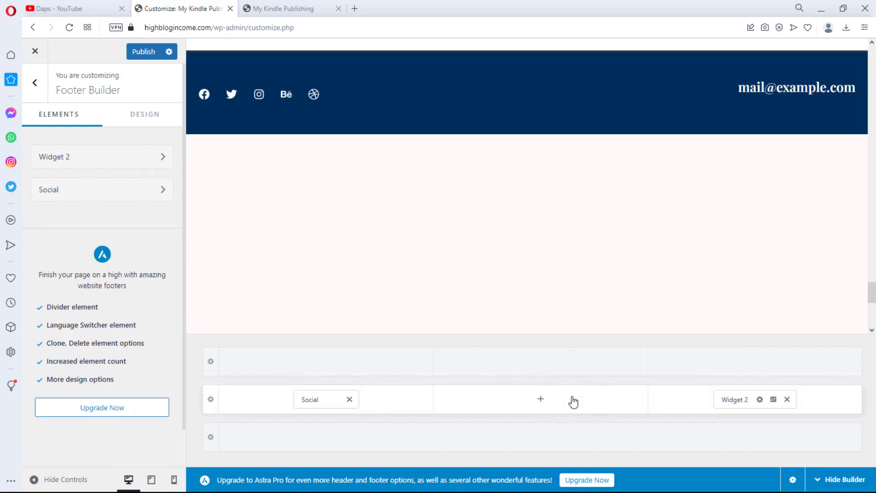
mouse_move(787, 400)
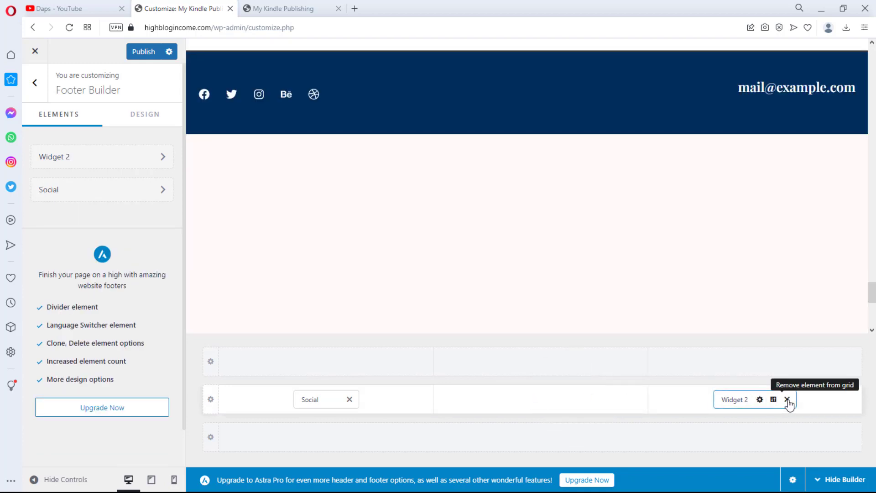
click(787, 399)
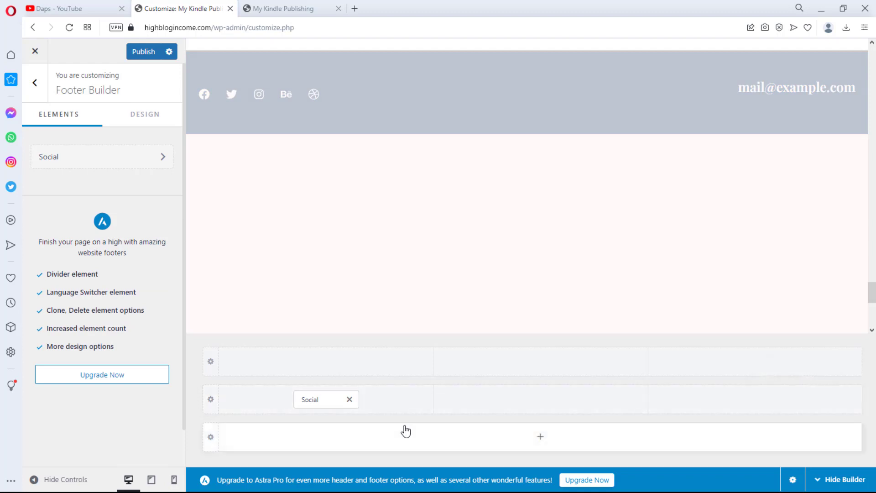
click(349, 398)
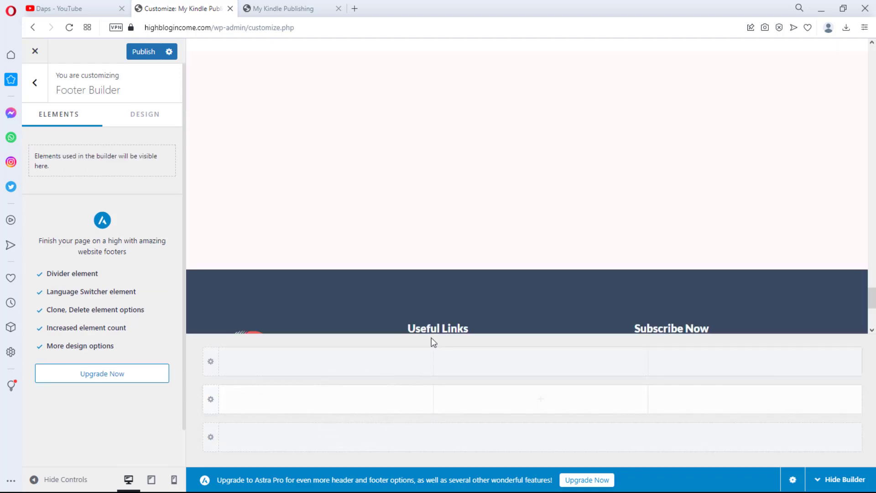
Publish the emptied Astra footer and return to the live site
scroll(up, 3)
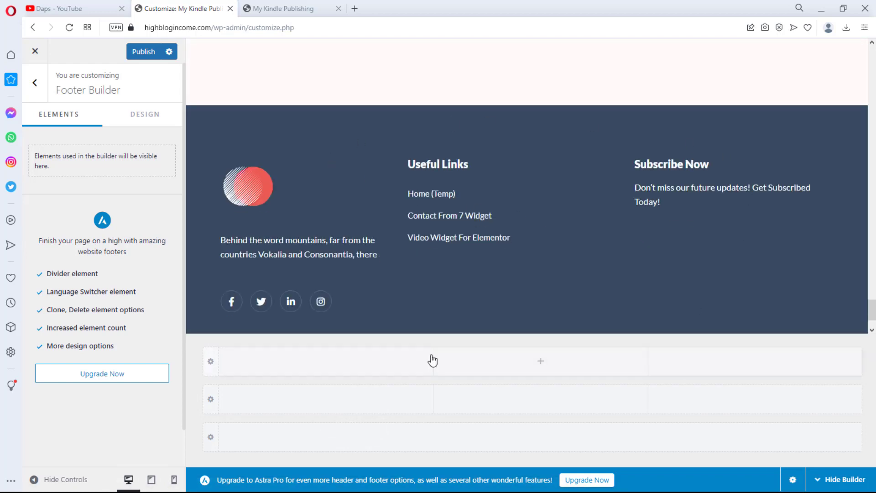
click(144, 51)
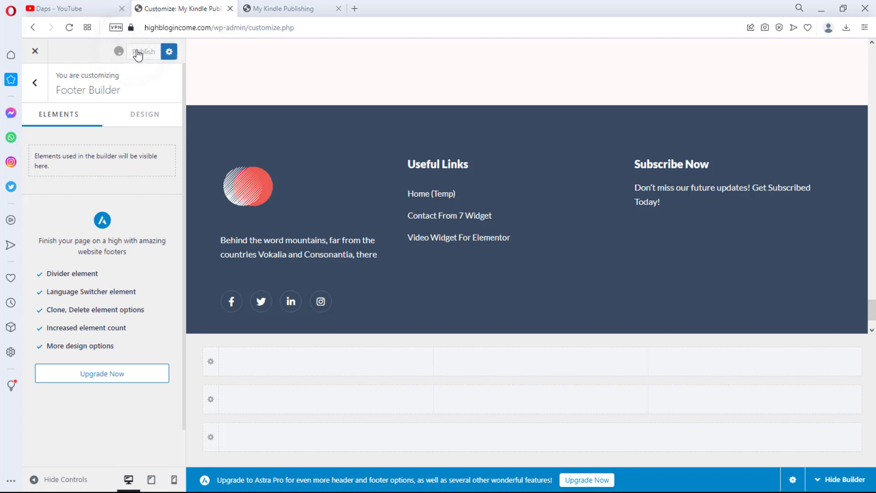
click(279, 8)
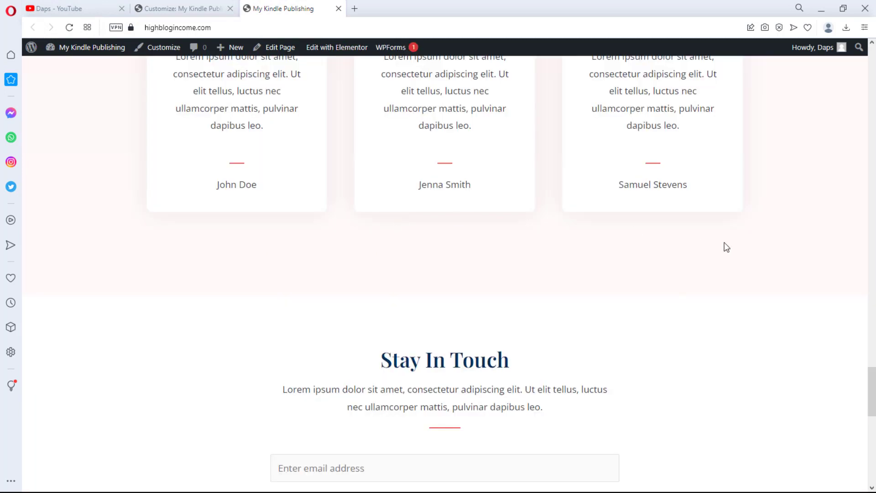
scroll(down, 3)
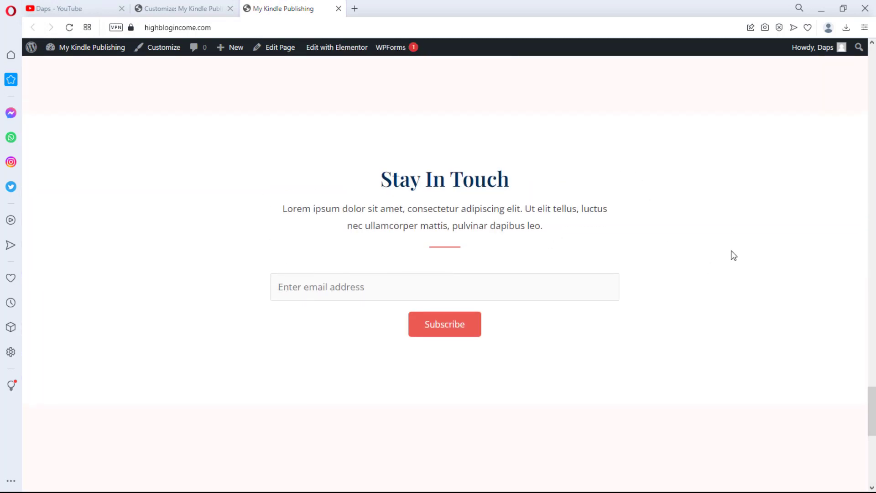
scroll(down, 3)
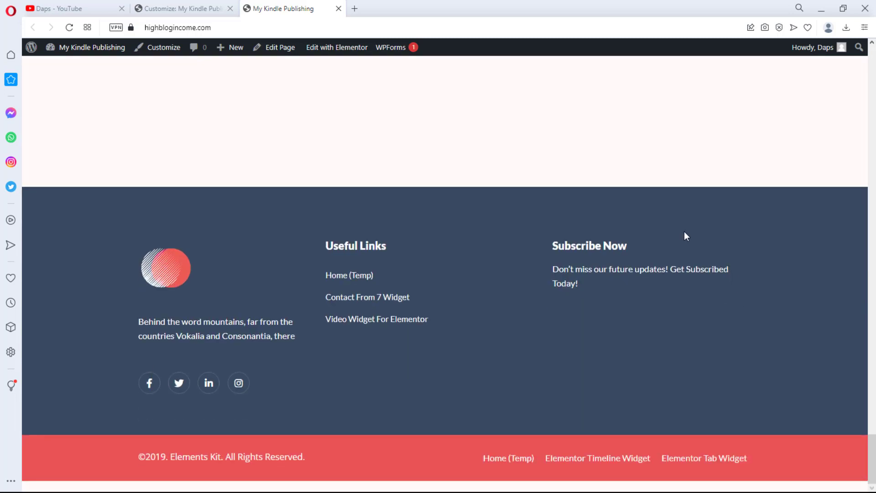